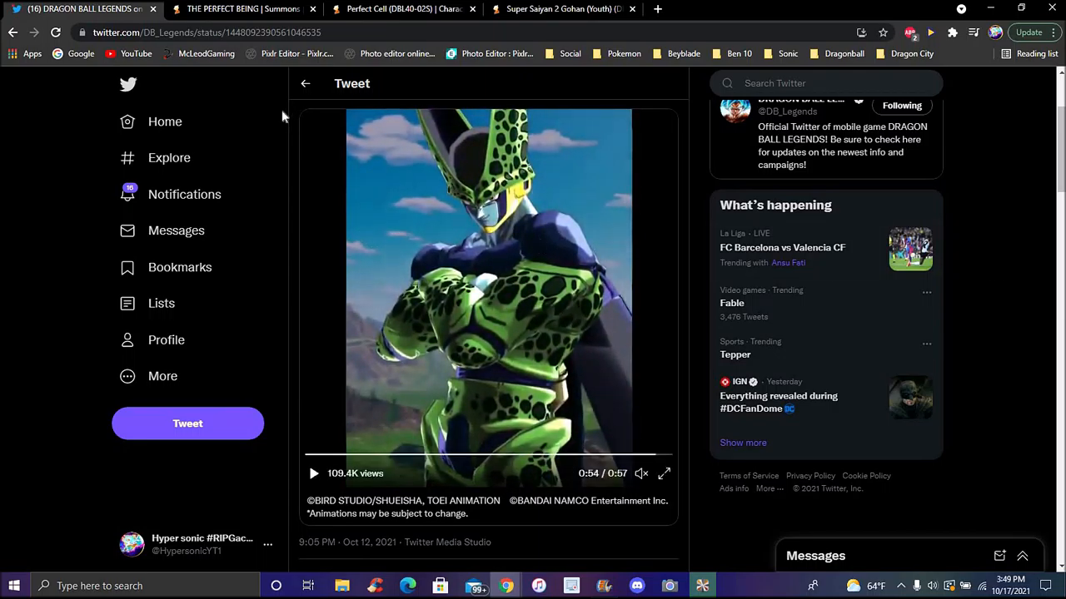
# Browse down The Perfect Being summon page, then scroll back to the top
pyautogui.click(241, 9)
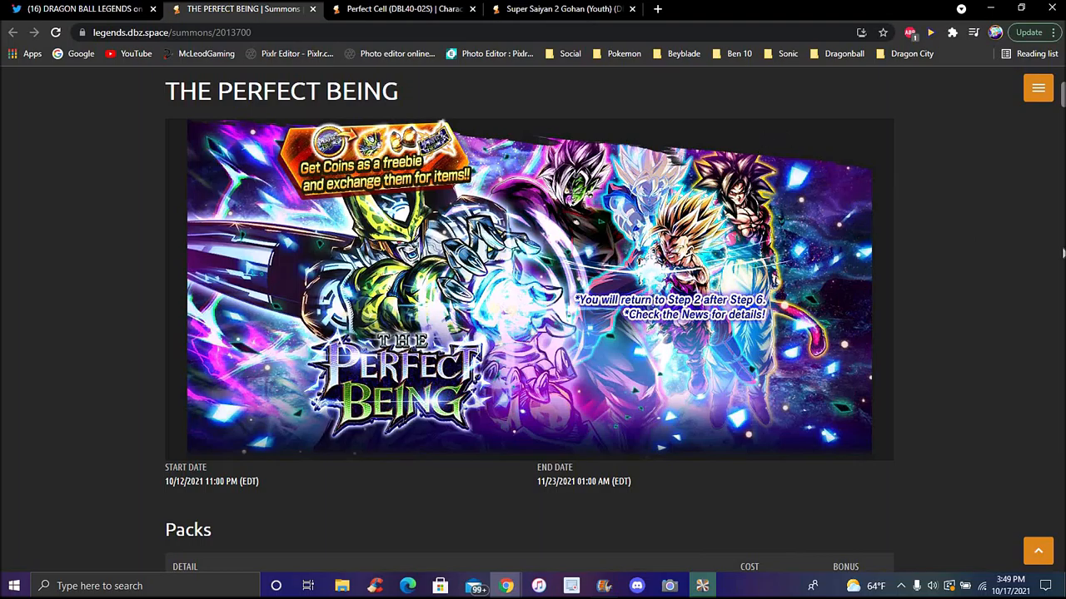
pyautogui.moveTo(989, 226)
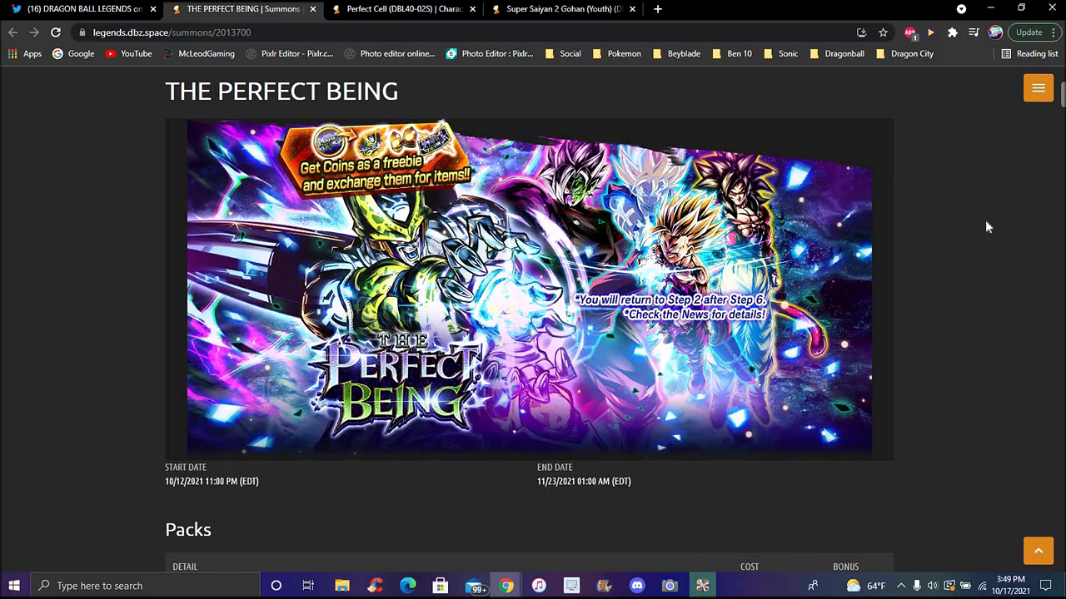
pyautogui.scroll(-3)
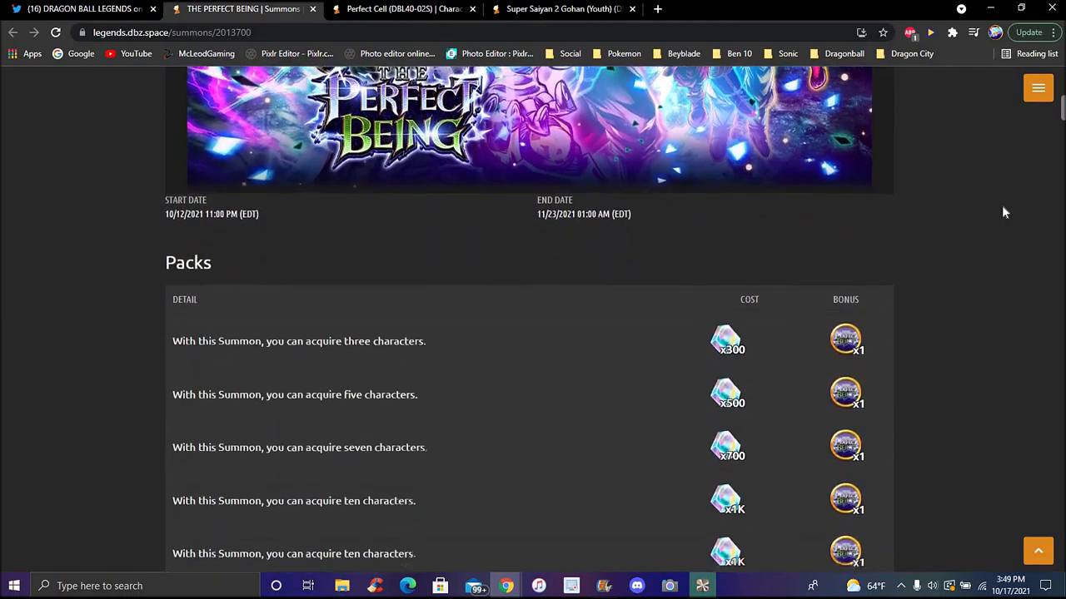
pyautogui.scroll(-3)
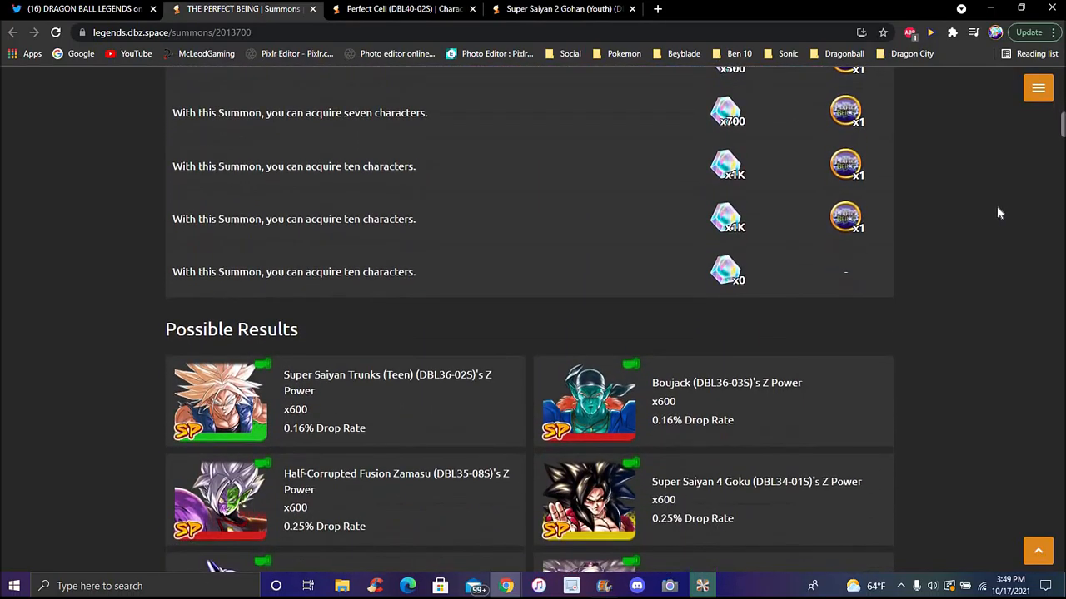
pyautogui.scroll(-3)
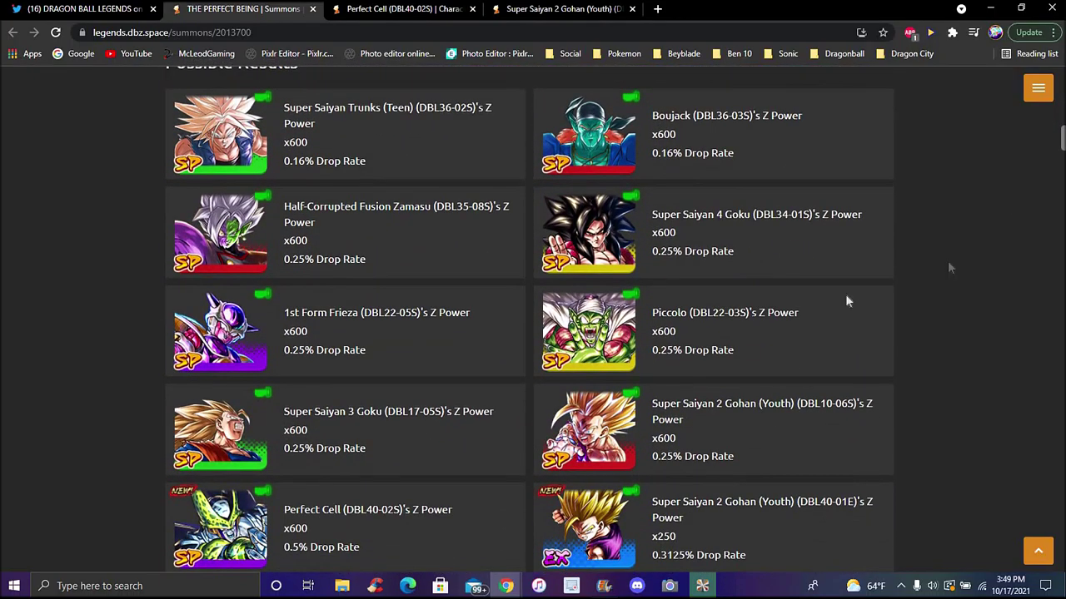
pyautogui.moveTo(620, 125)
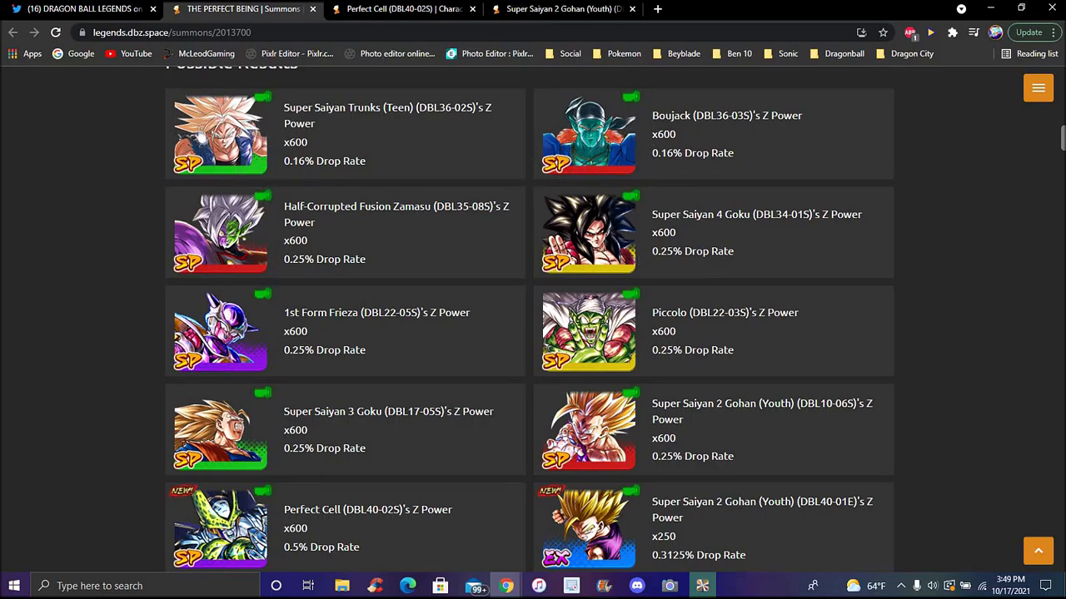
pyautogui.moveTo(236, 241)
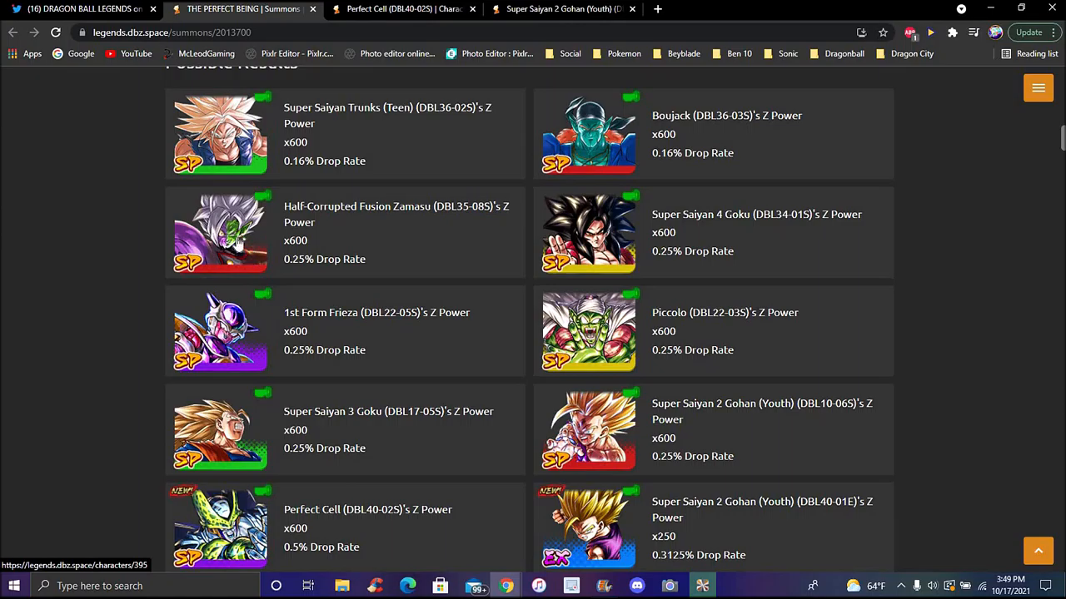
pyautogui.moveTo(628, 231)
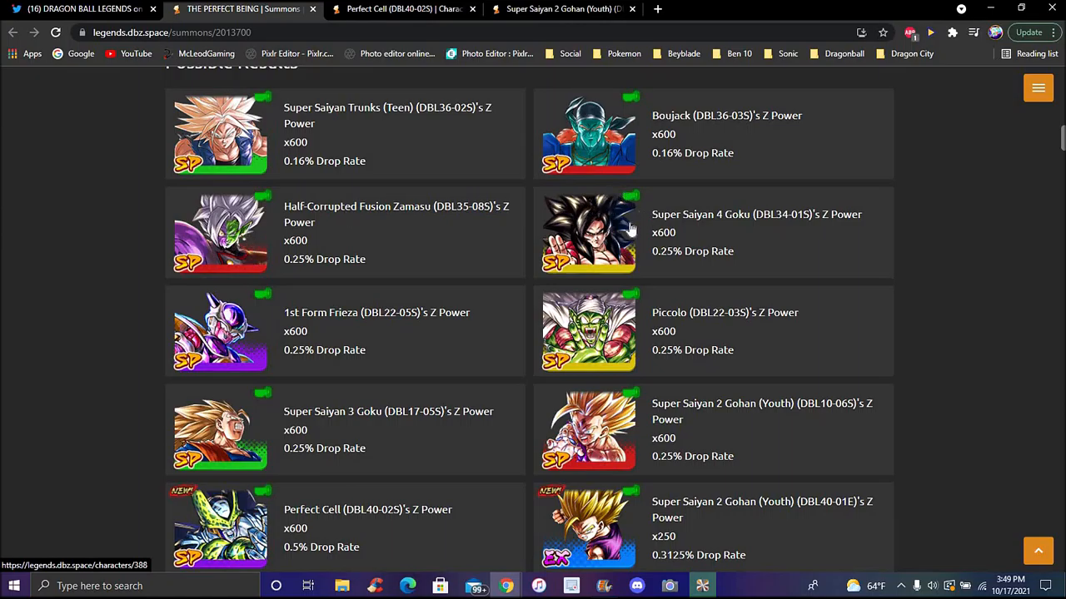
pyautogui.moveTo(987, 323)
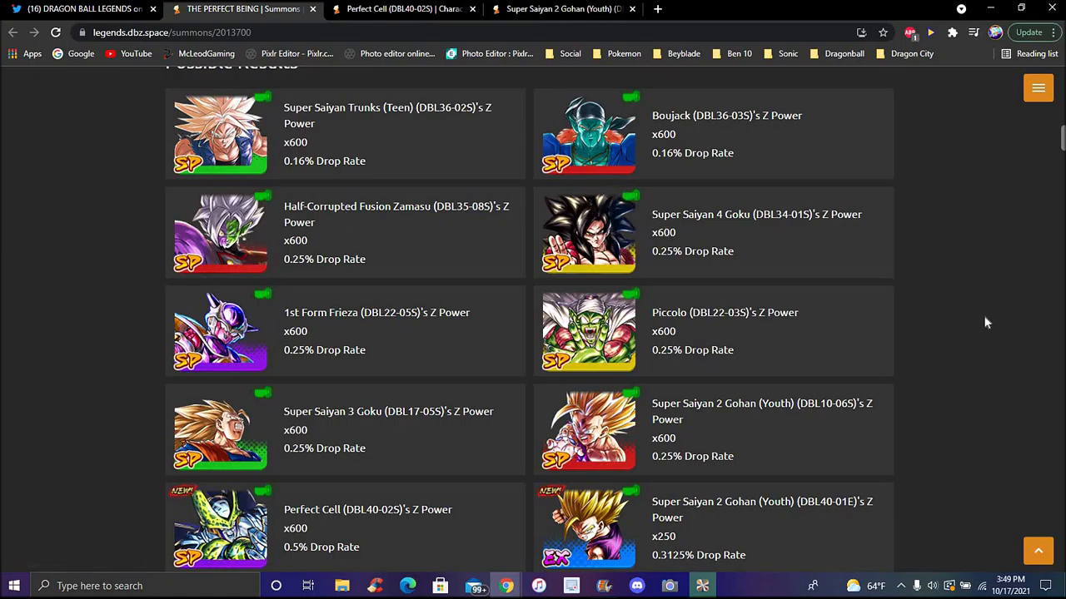
pyautogui.moveTo(974, 308)
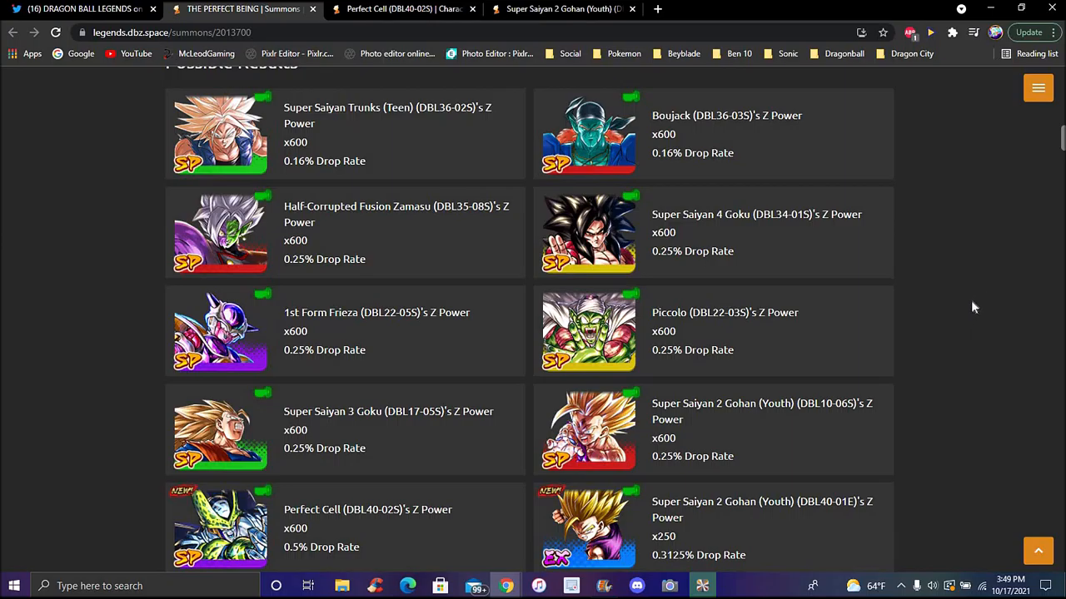
pyautogui.scroll(-3)
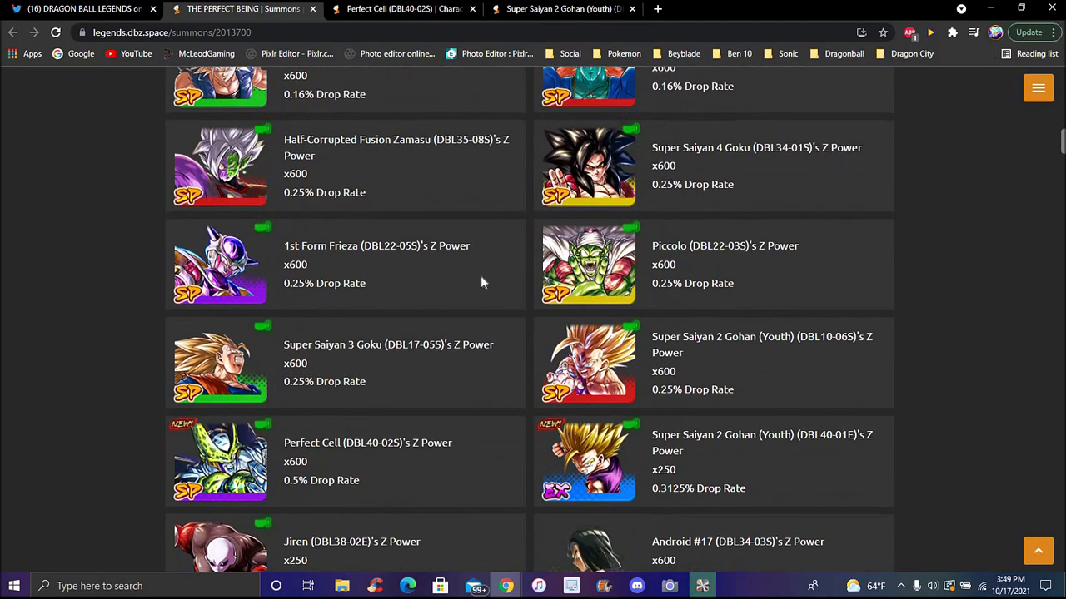
pyautogui.moveTo(448, 242)
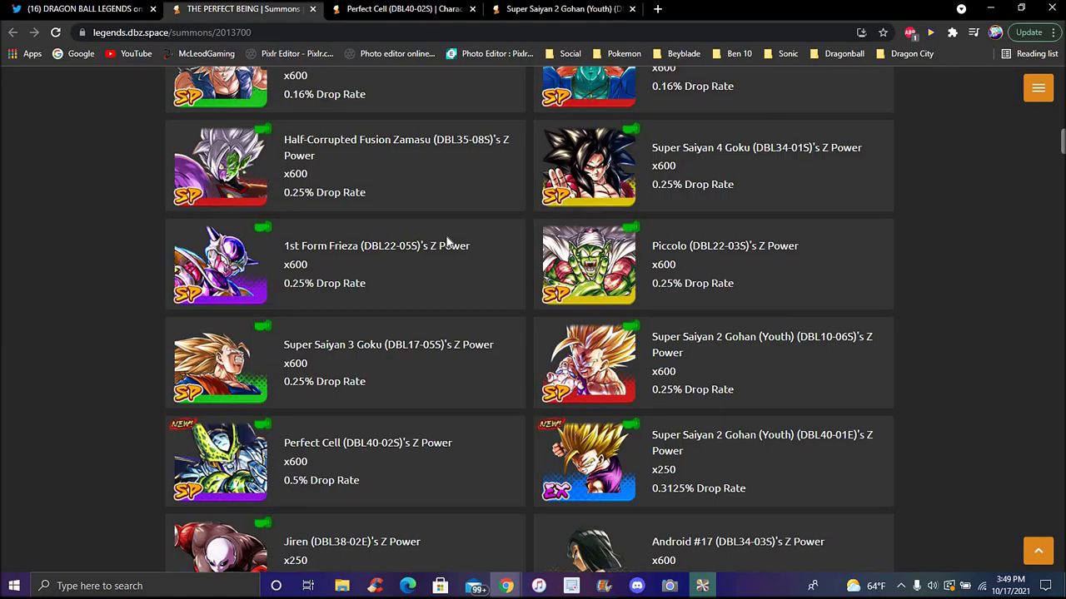
pyautogui.moveTo(736, 217)
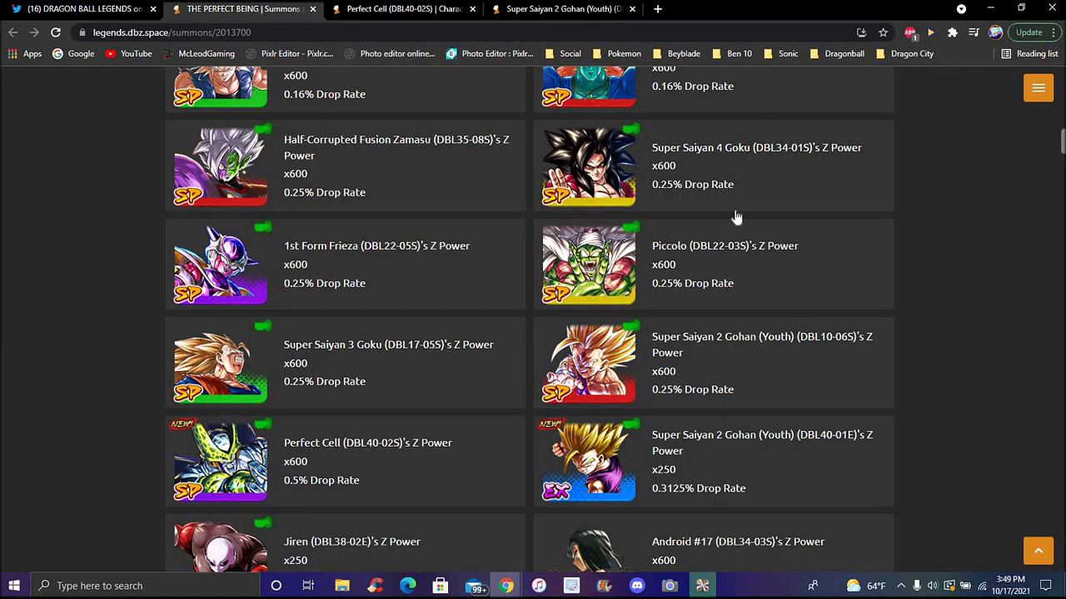
pyautogui.scroll(-3)
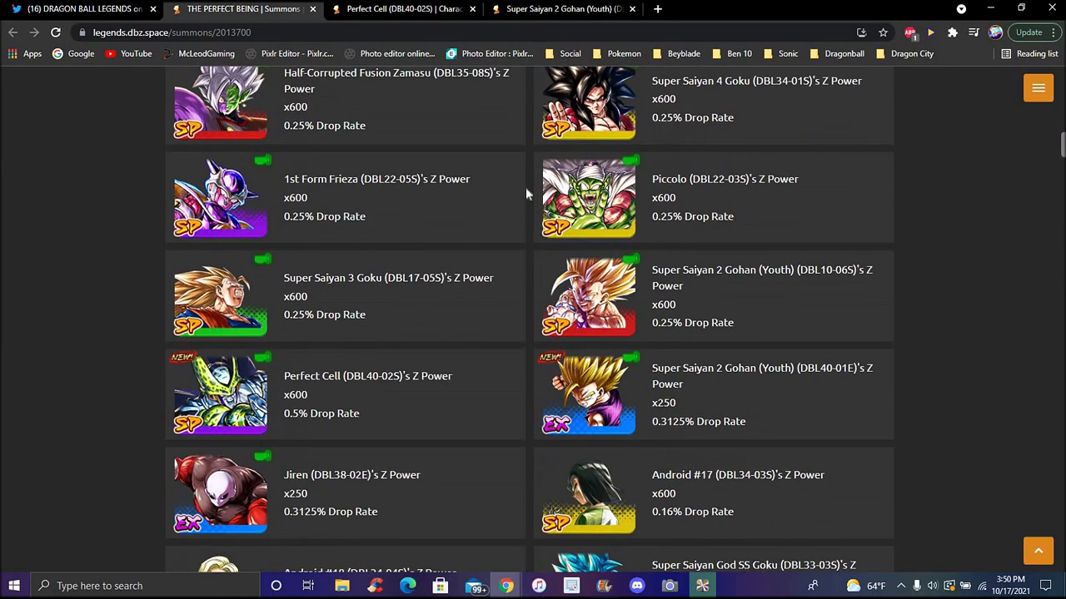
pyautogui.scroll(-3)
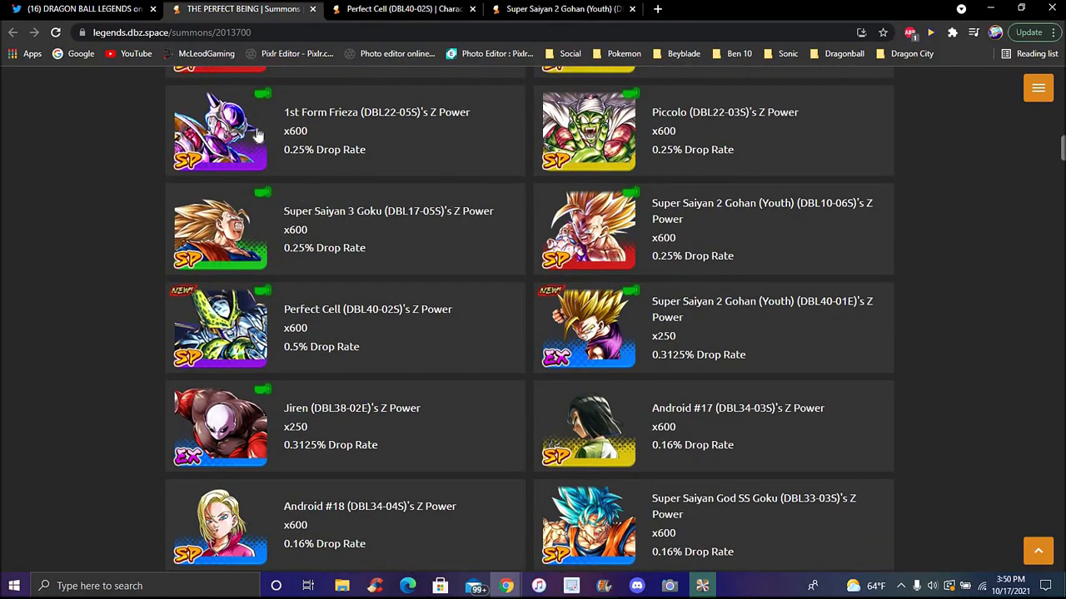
pyautogui.moveTo(250, 229)
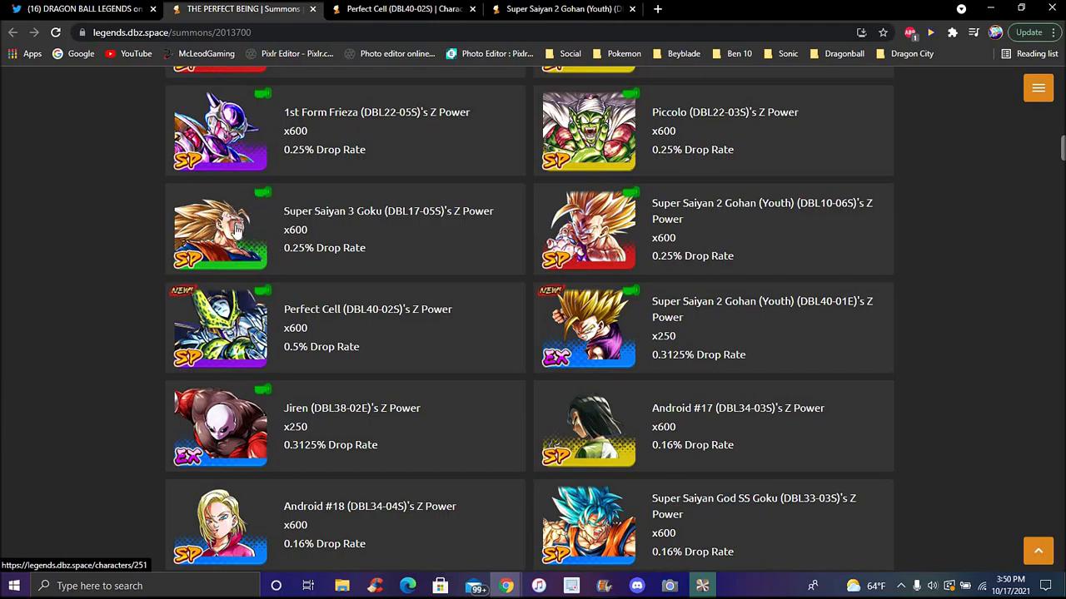
pyautogui.moveTo(403, 287)
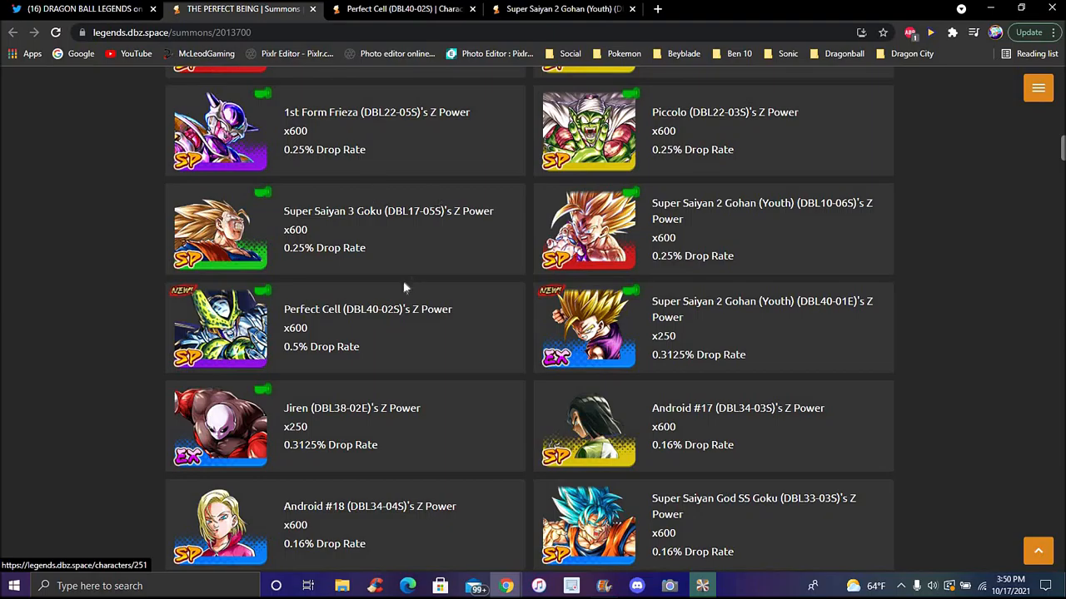
pyautogui.moveTo(612, 263)
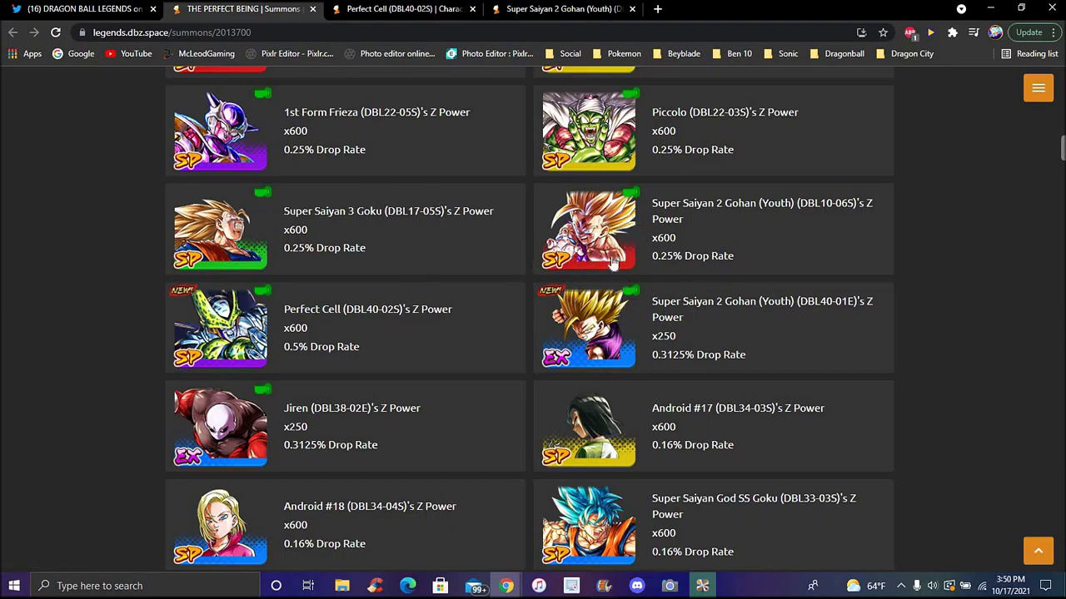
pyautogui.moveTo(994, 233)
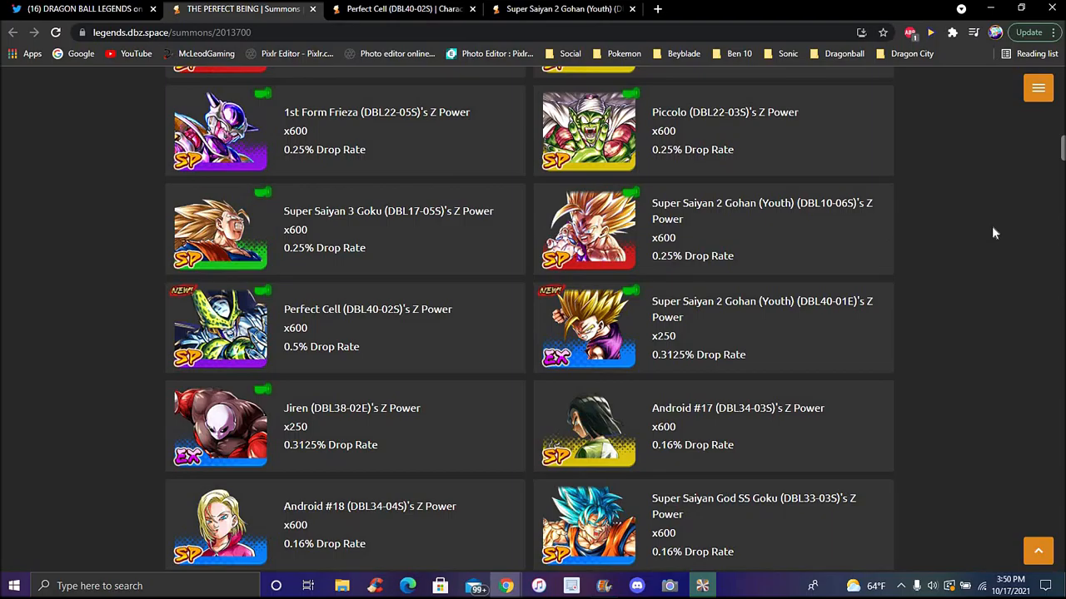
pyautogui.scroll(-3)
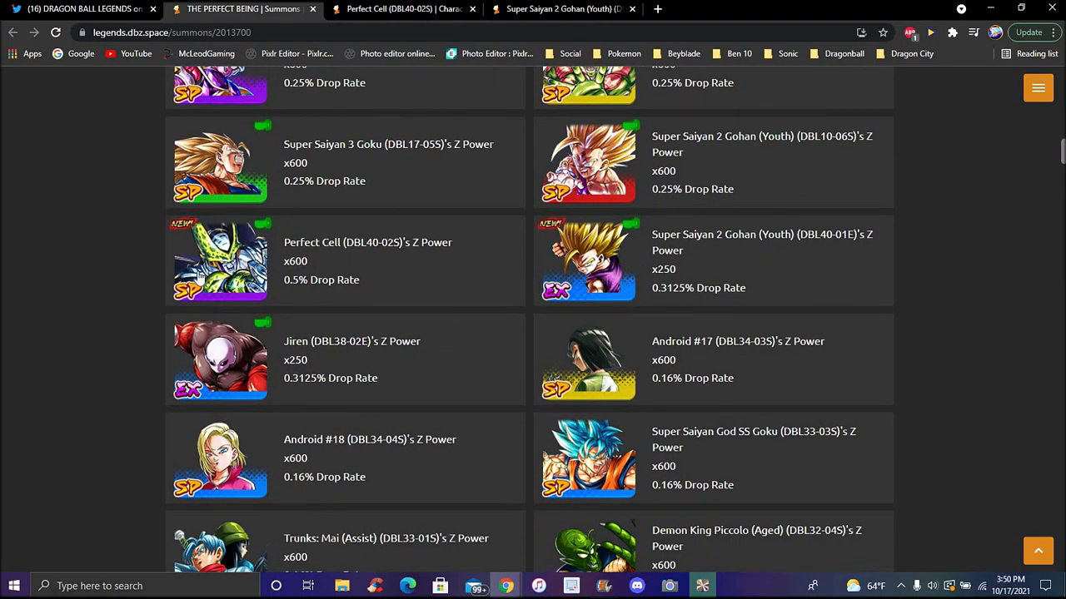
pyautogui.moveTo(373, 267)
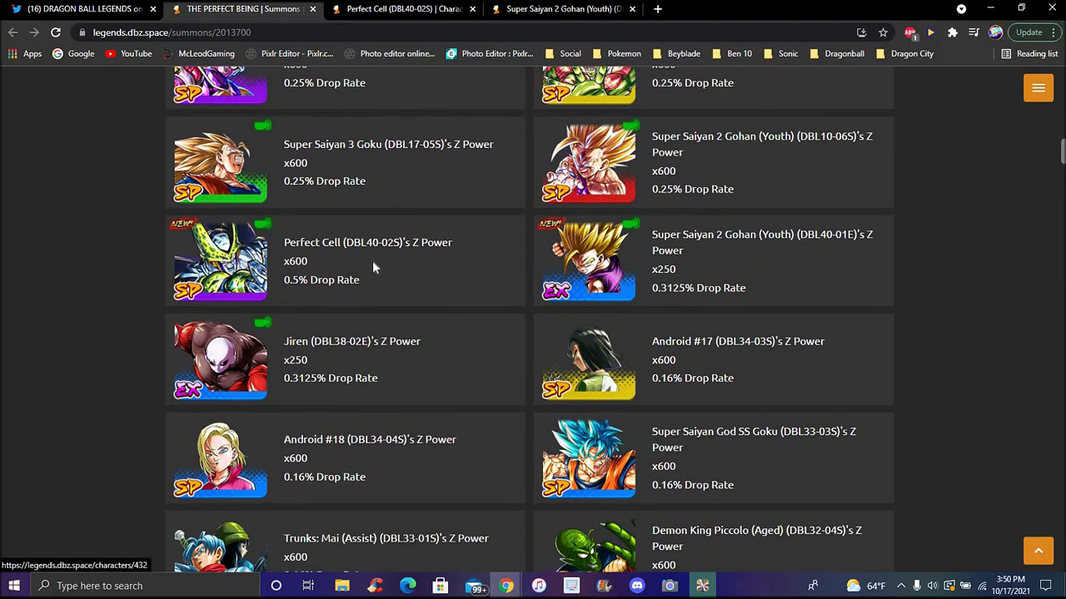
pyautogui.moveTo(218, 283)
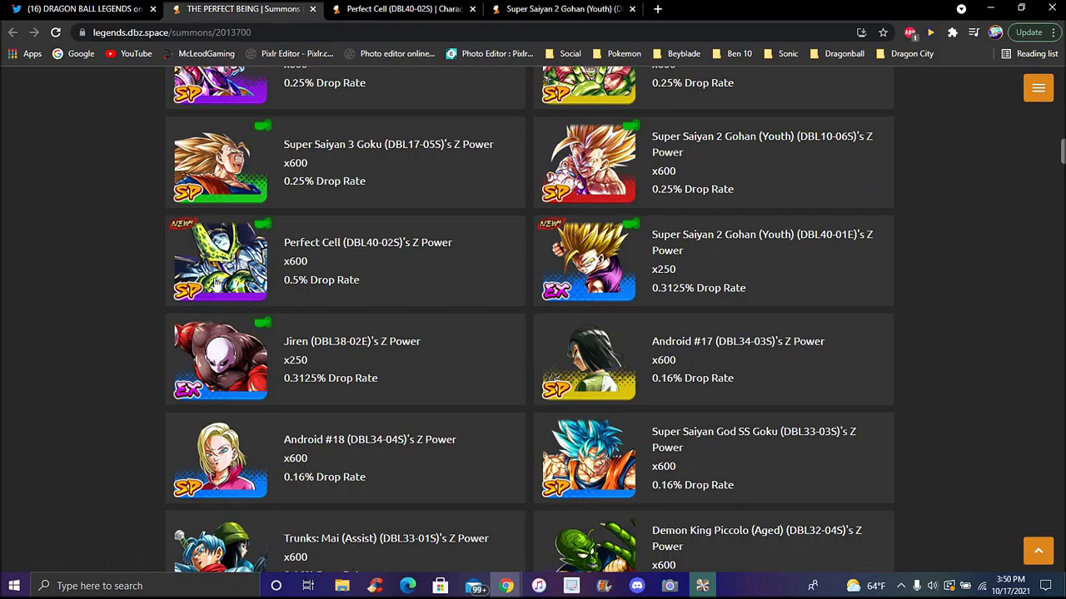
pyautogui.moveTo(991, 236)
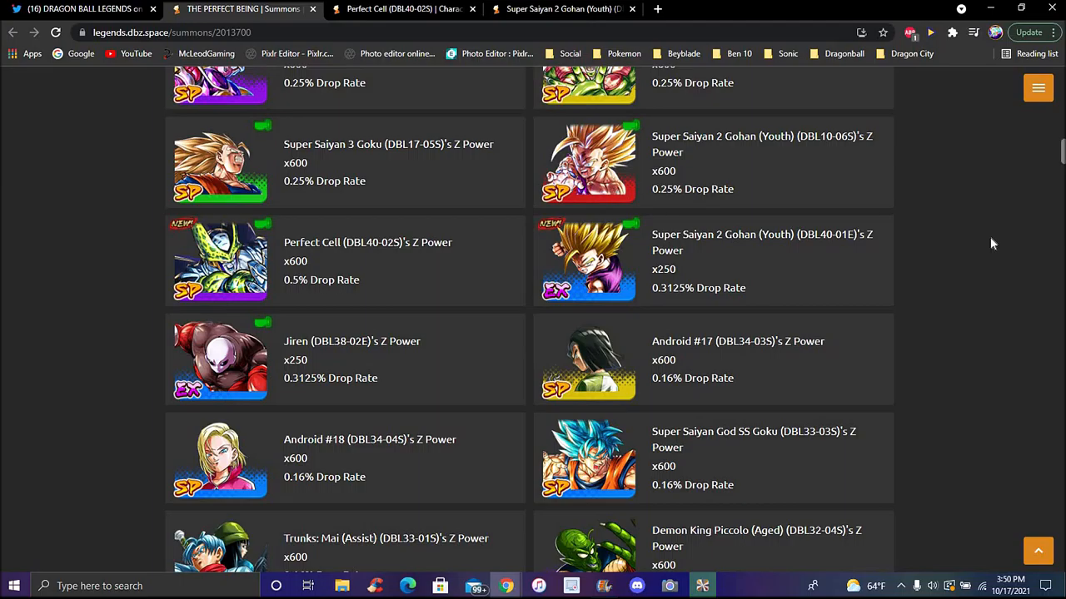
pyautogui.scroll(-3)
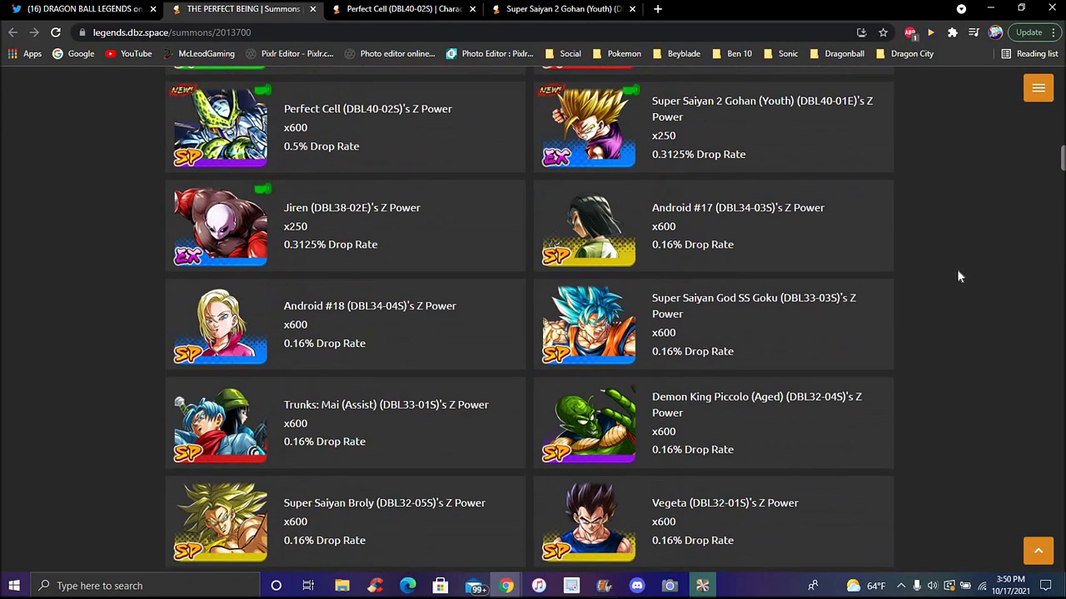
pyautogui.scroll(3)
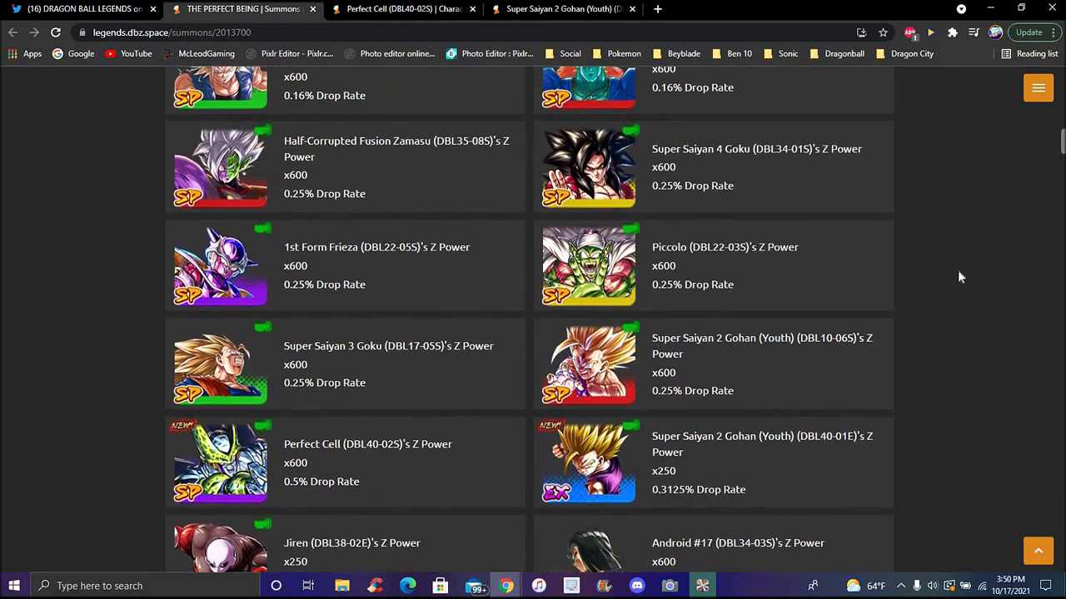
pyautogui.scroll(3)
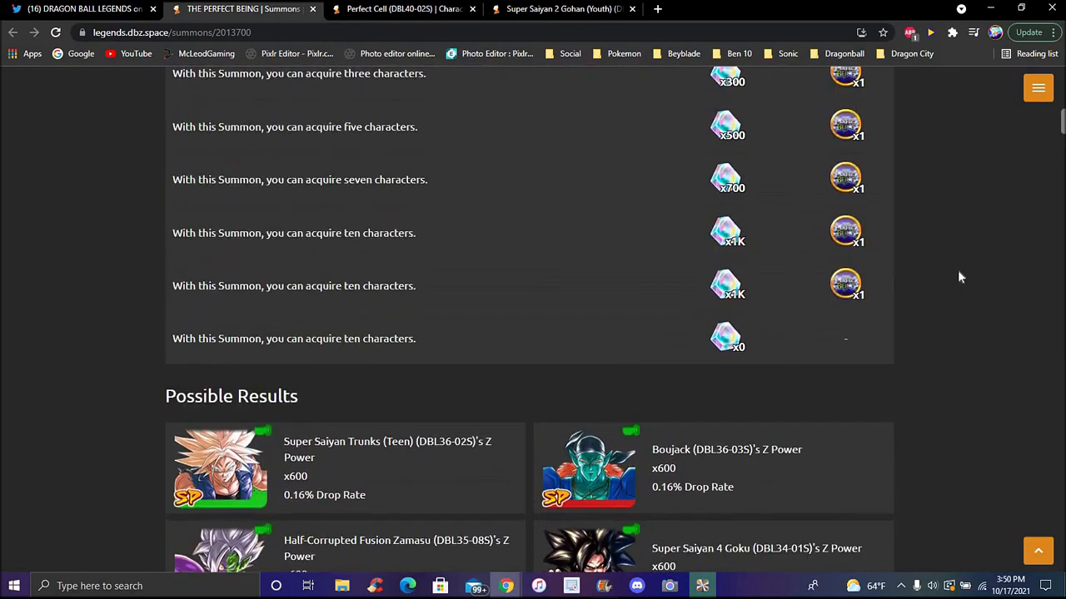
pyautogui.scroll(3)
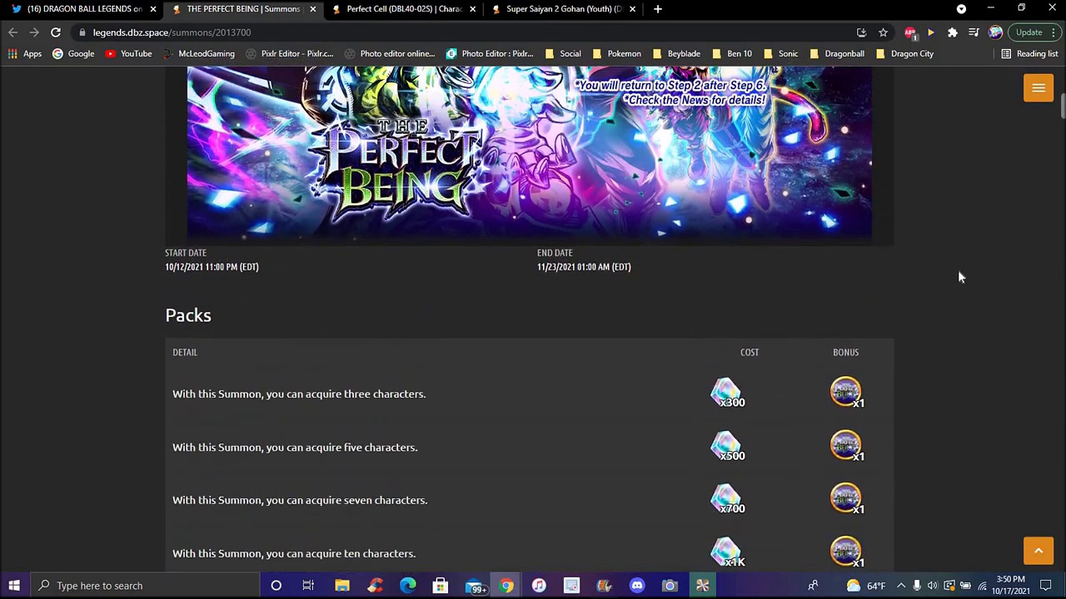
pyautogui.scroll(3)
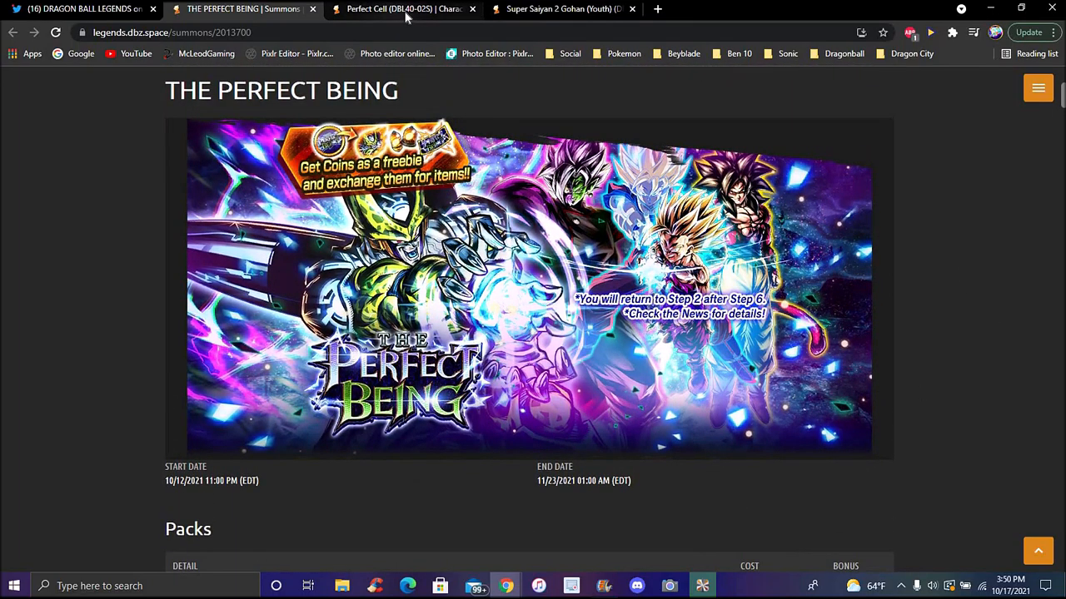
# View Perfect Cell (DBL40-02S), scrolling past its 5000 stats to its main and unique abilities
pyautogui.click(402, 8)
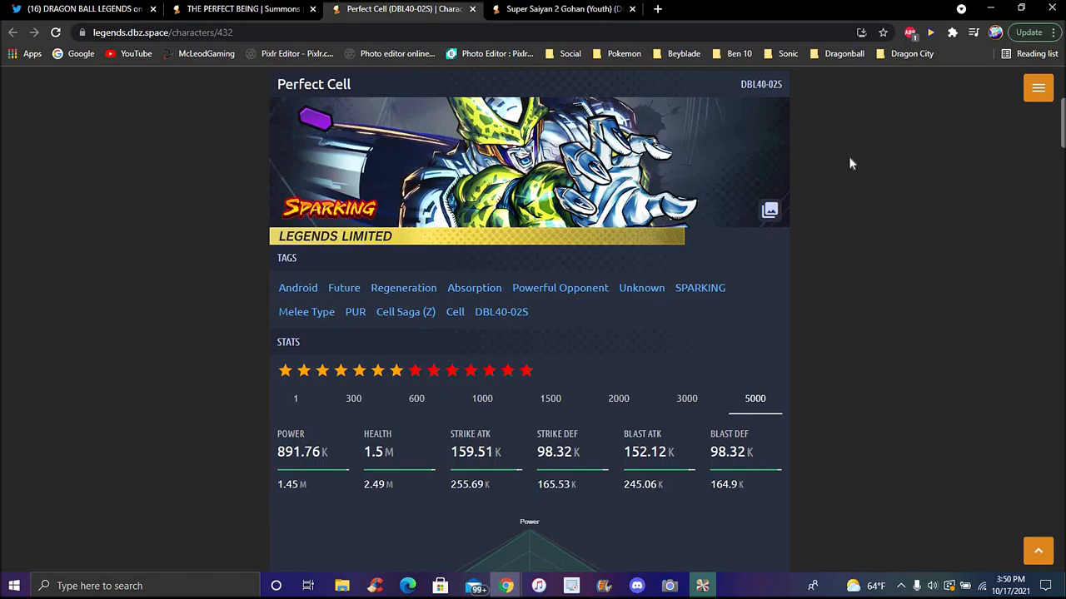
pyautogui.moveTo(945, 176)
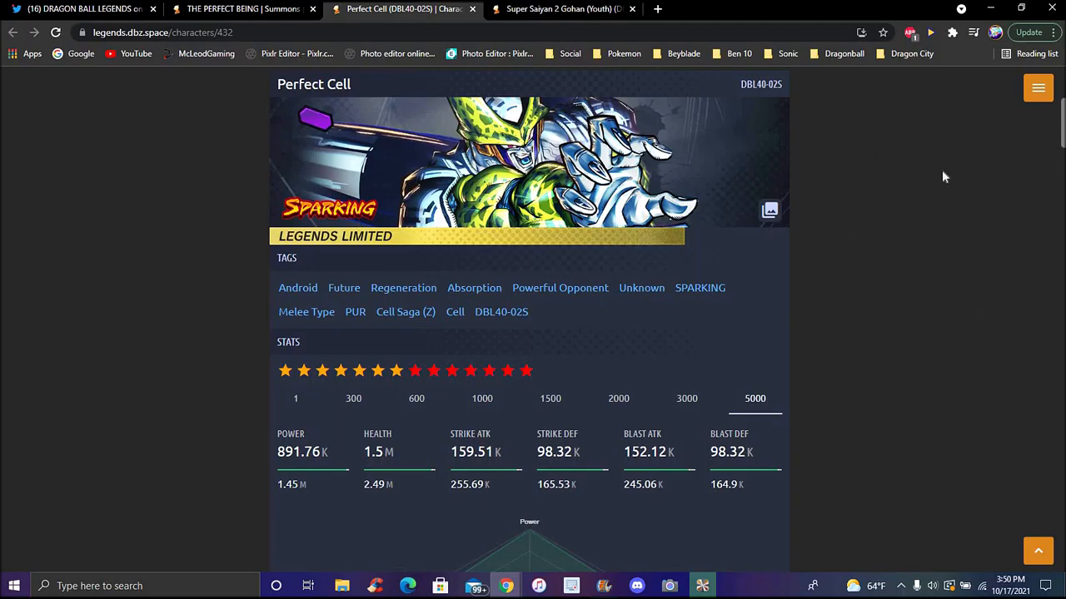
pyautogui.moveTo(927, 208)
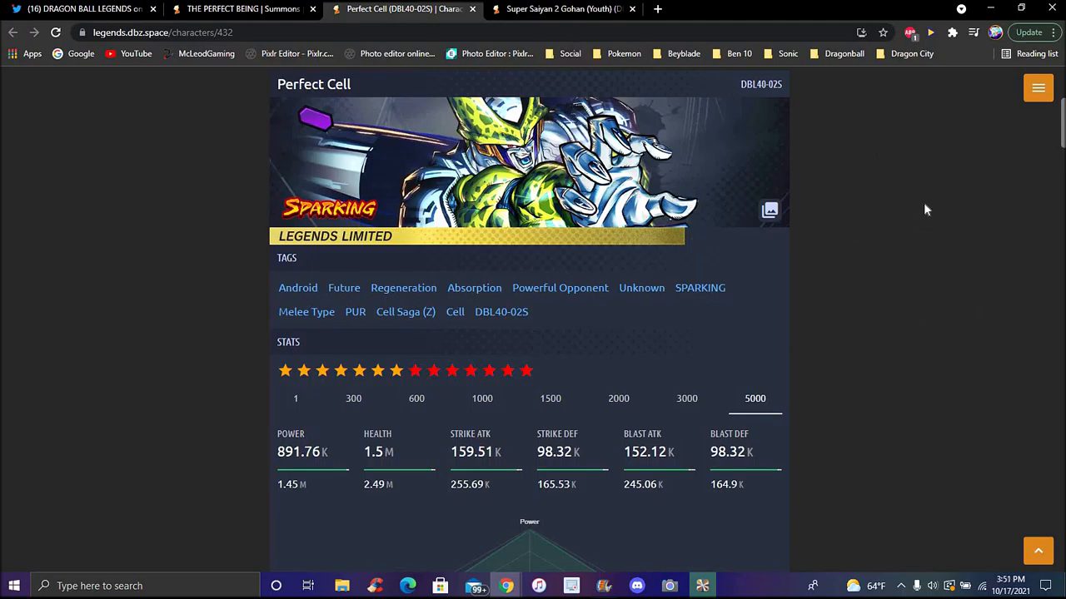
pyautogui.scroll(-3)
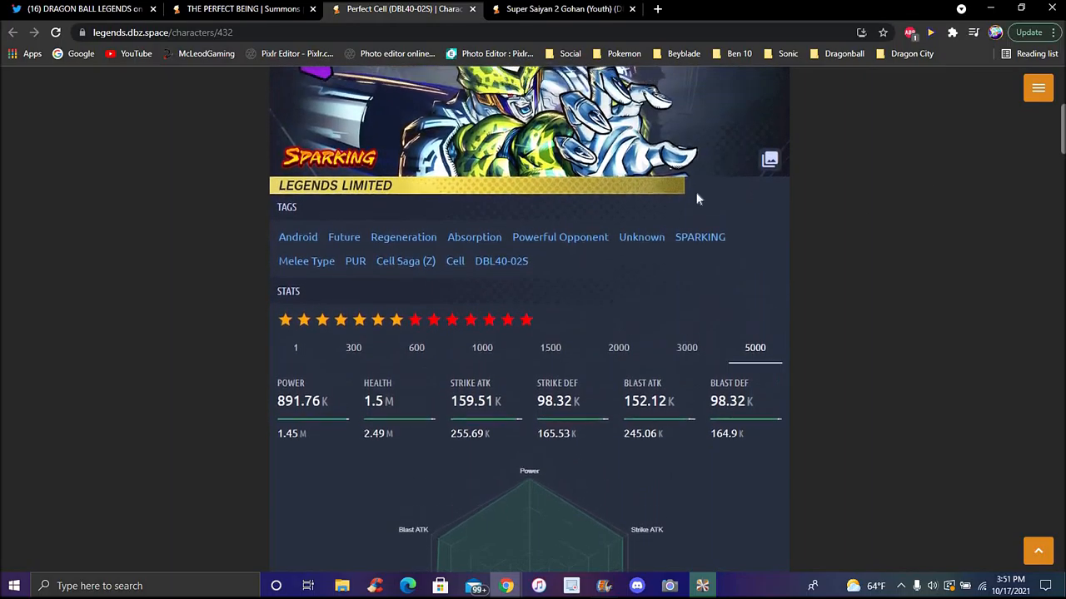
pyautogui.scroll(3)
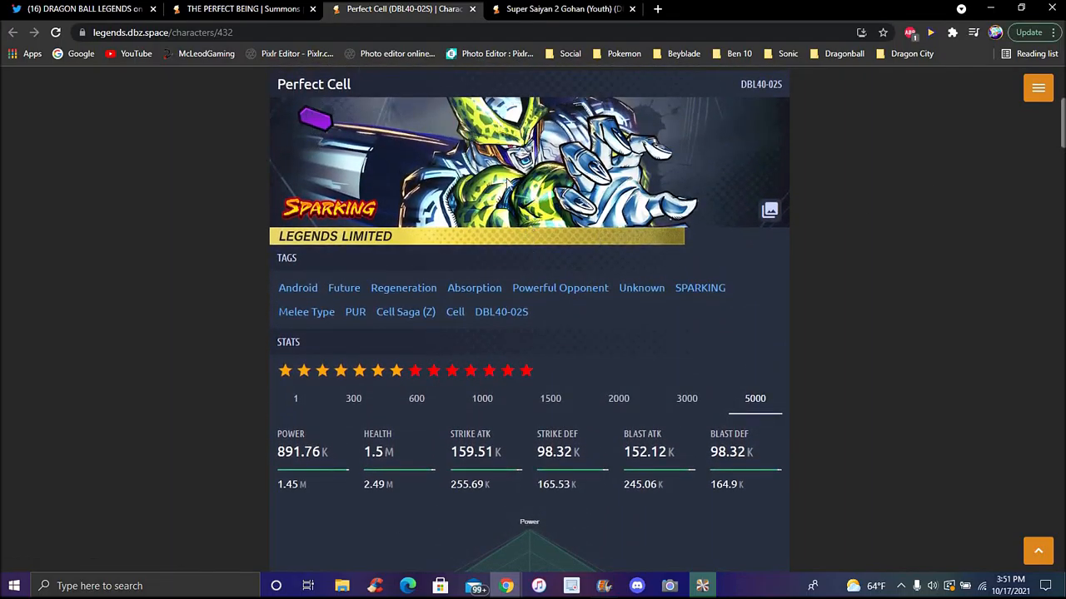
pyautogui.scroll(-3)
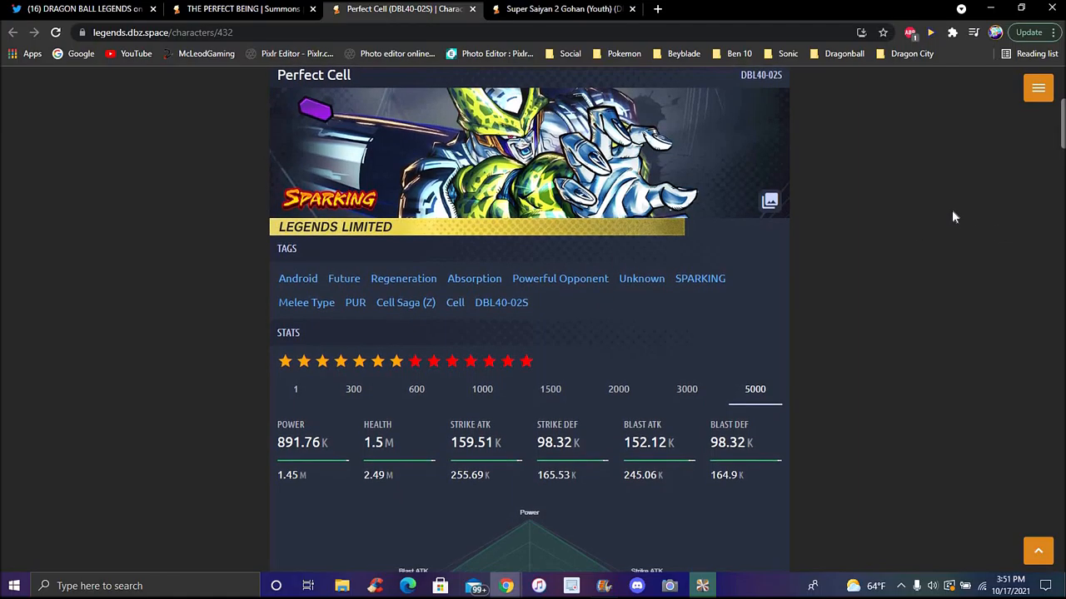
pyautogui.scroll(-3)
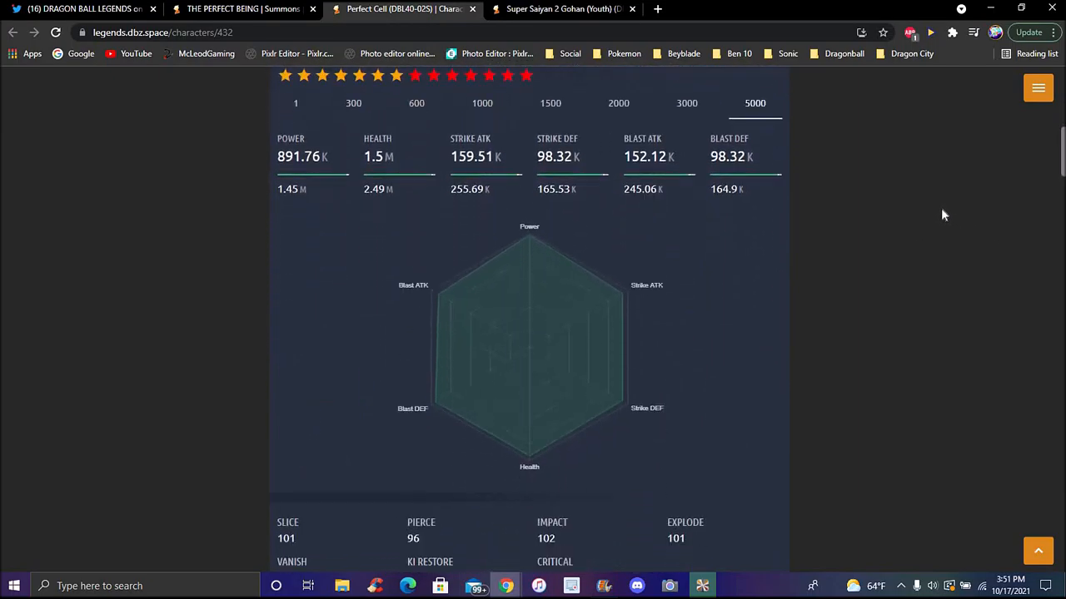
pyautogui.scroll(-3)
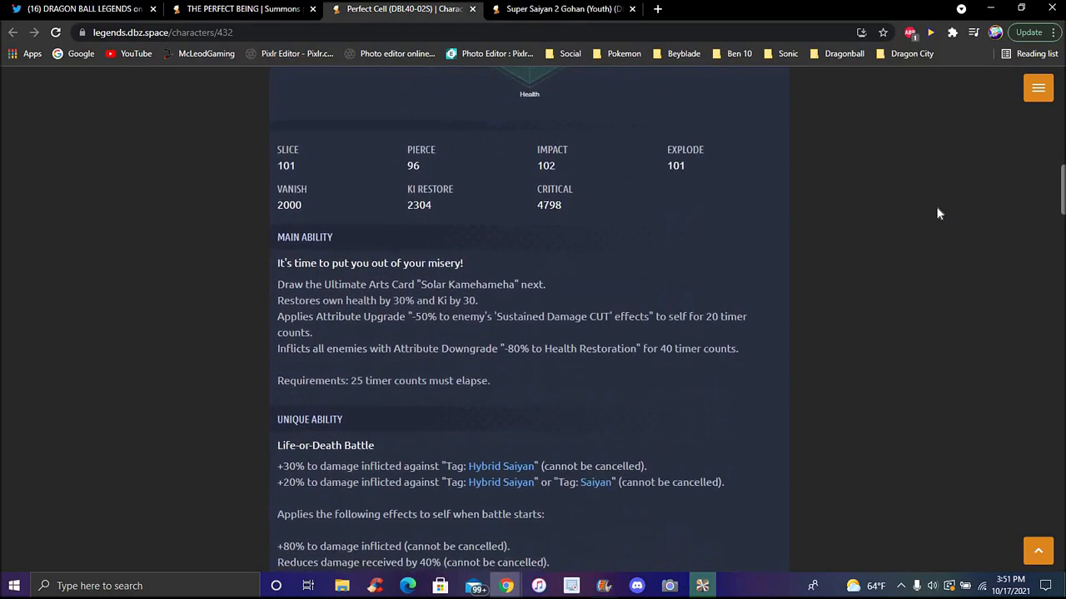
pyautogui.scroll(-3)
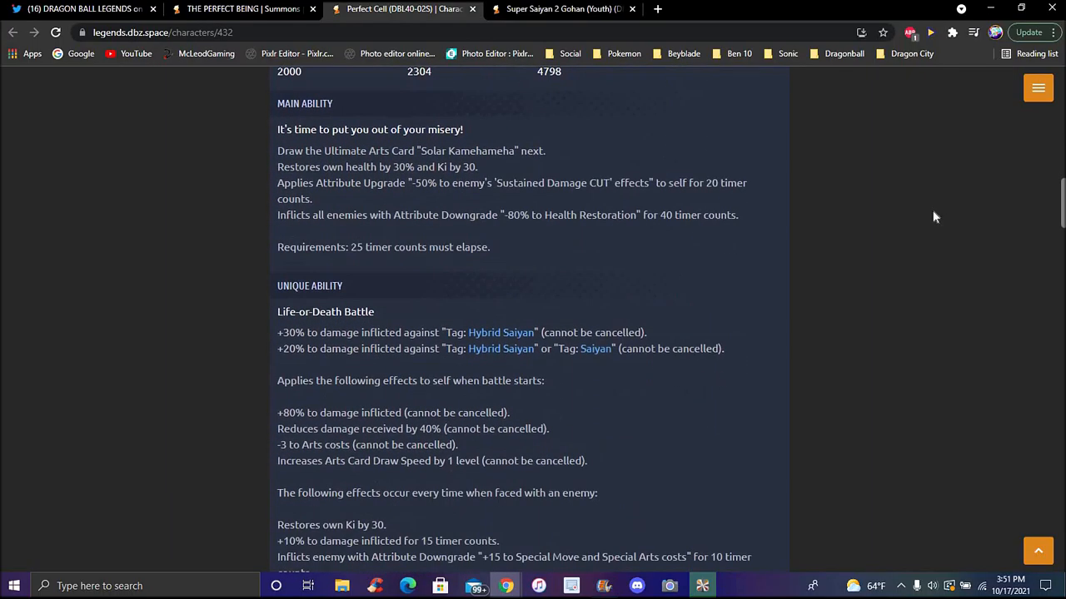
pyautogui.moveTo(924, 231)
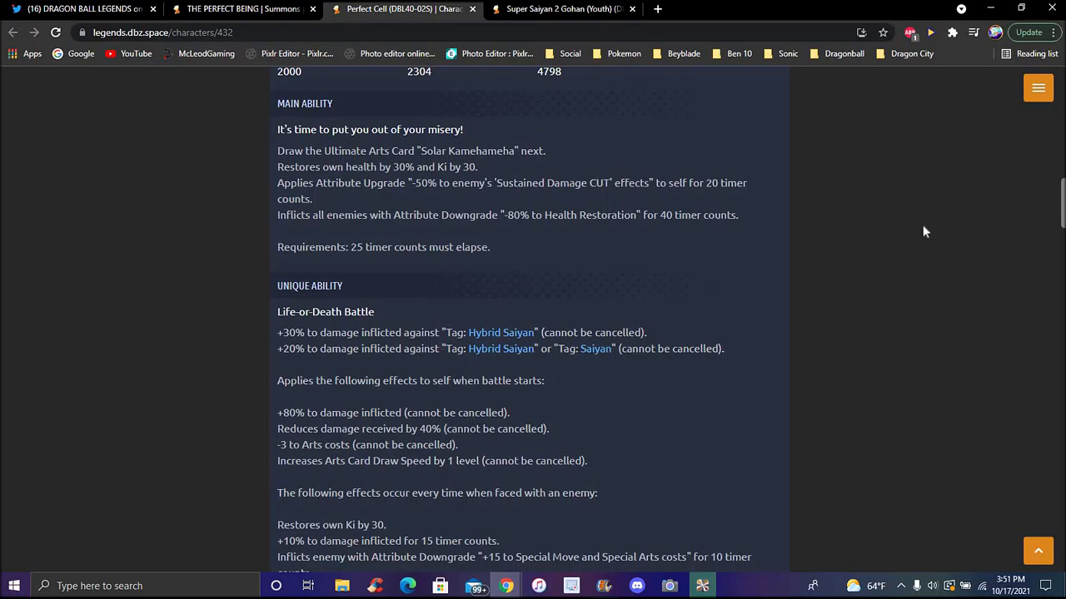
pyautogui.moveTo(881, 306)
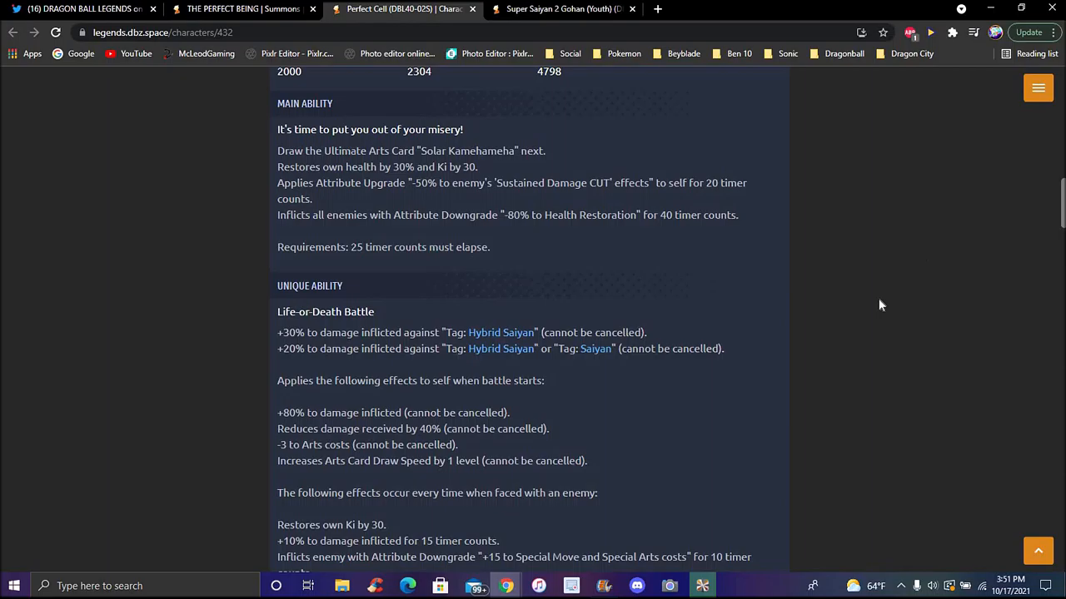
pyautogui.scroll(-3)
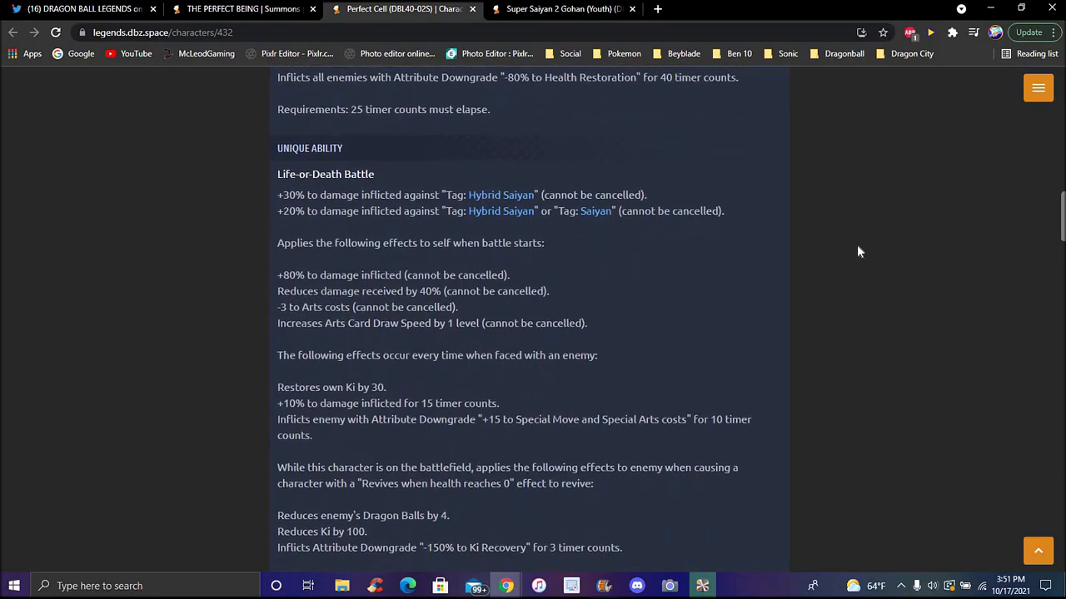
pyautogui.scroll(-3)
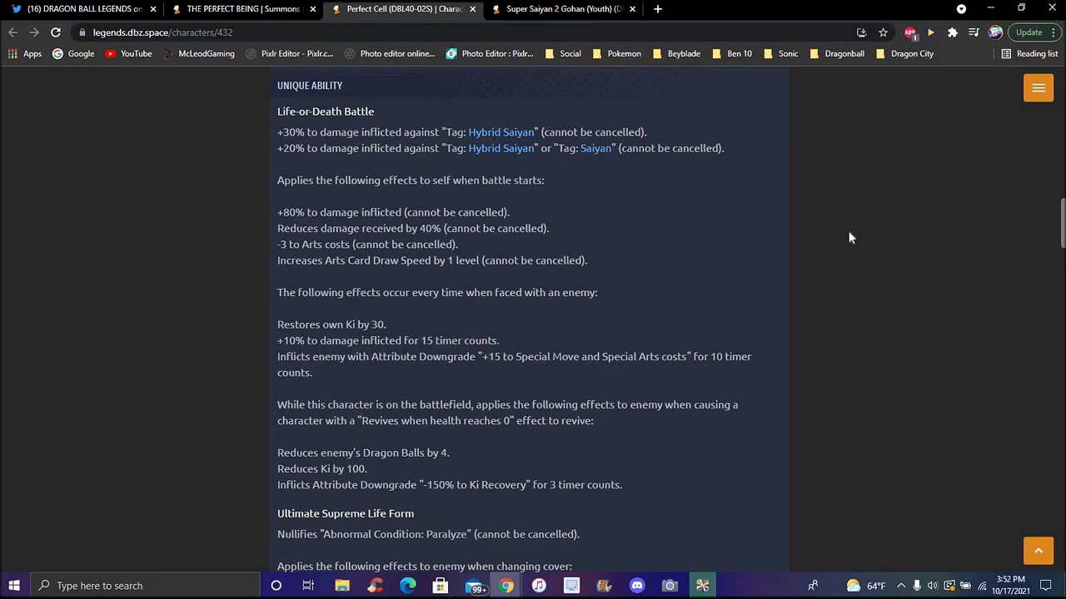
pyautogui.scroll(-3)
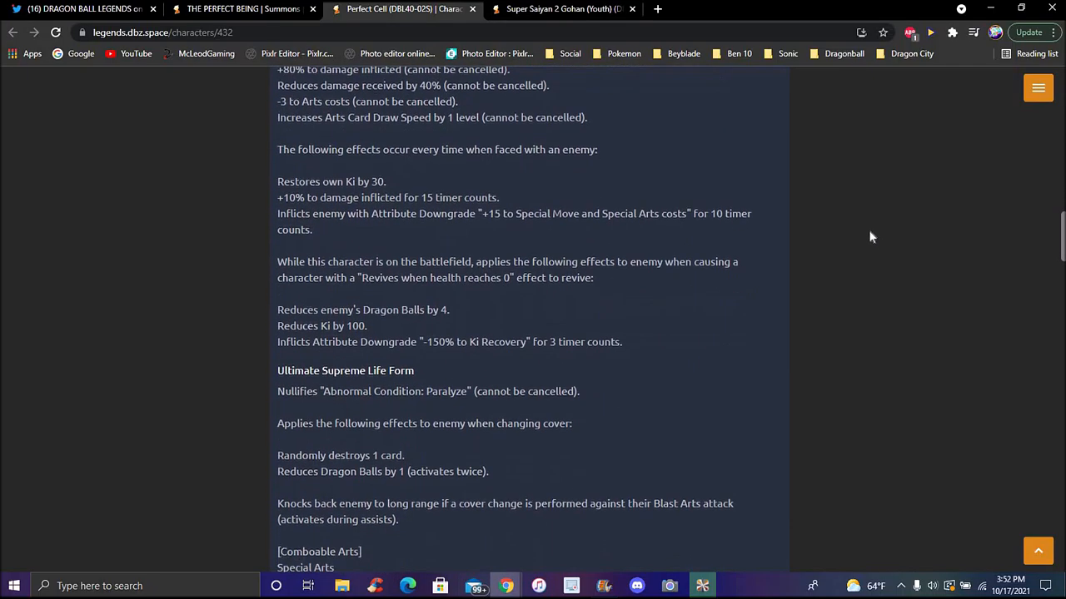
pyautogui.scroll(-3)
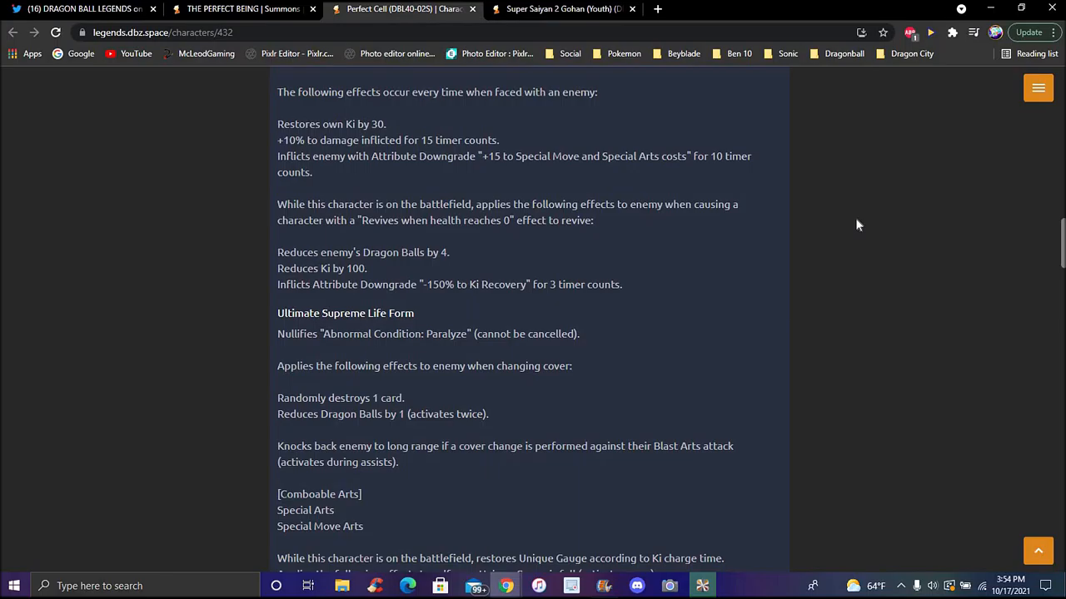
pyautogui.scroll(-3)
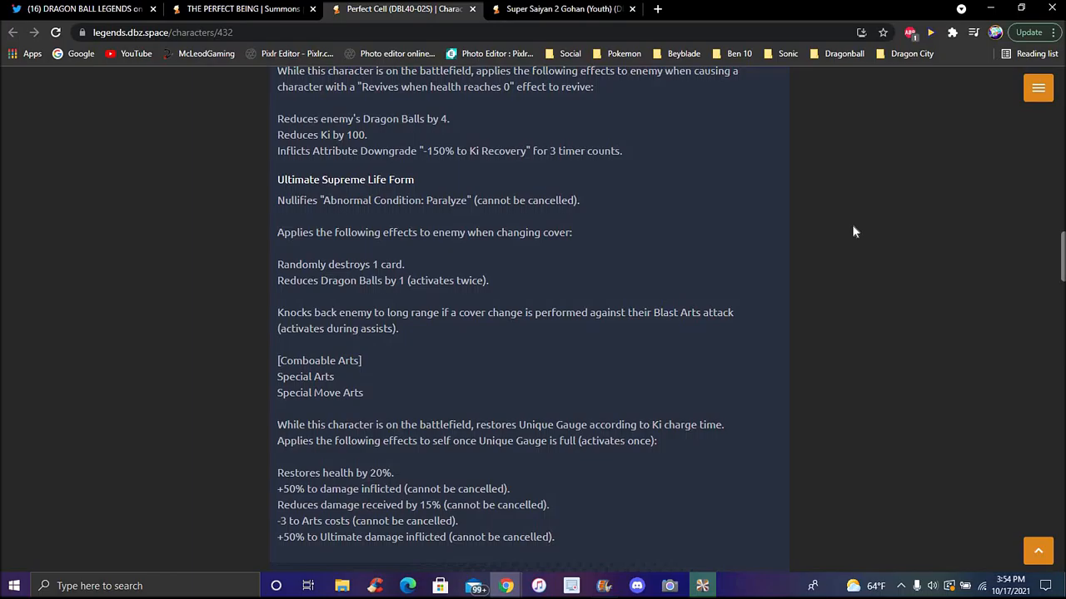
pyautogui.moveTo(333, 85)
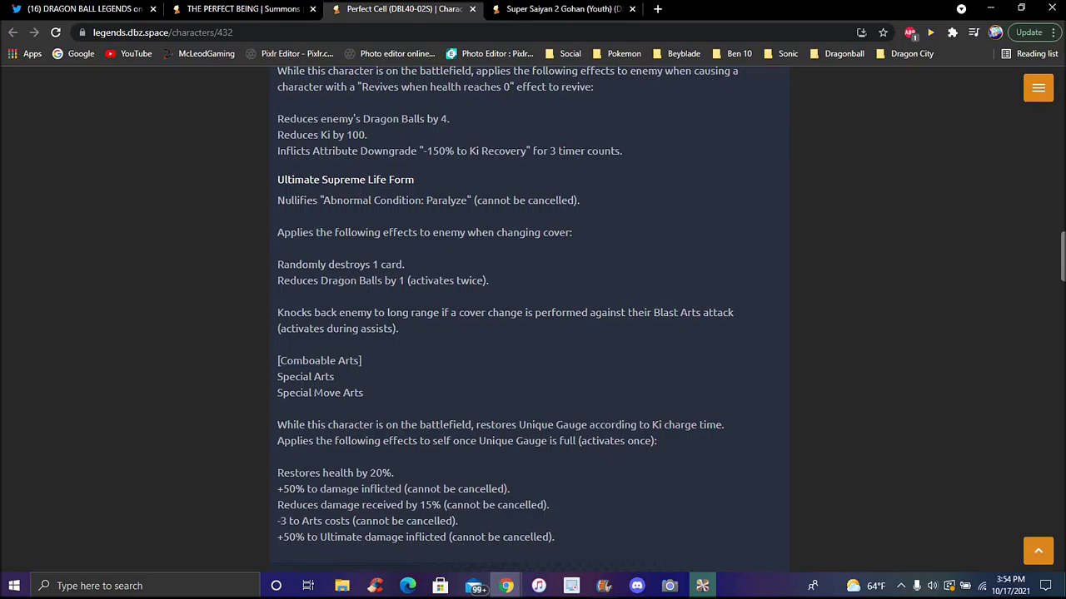
pyautogui.scroll(-3)
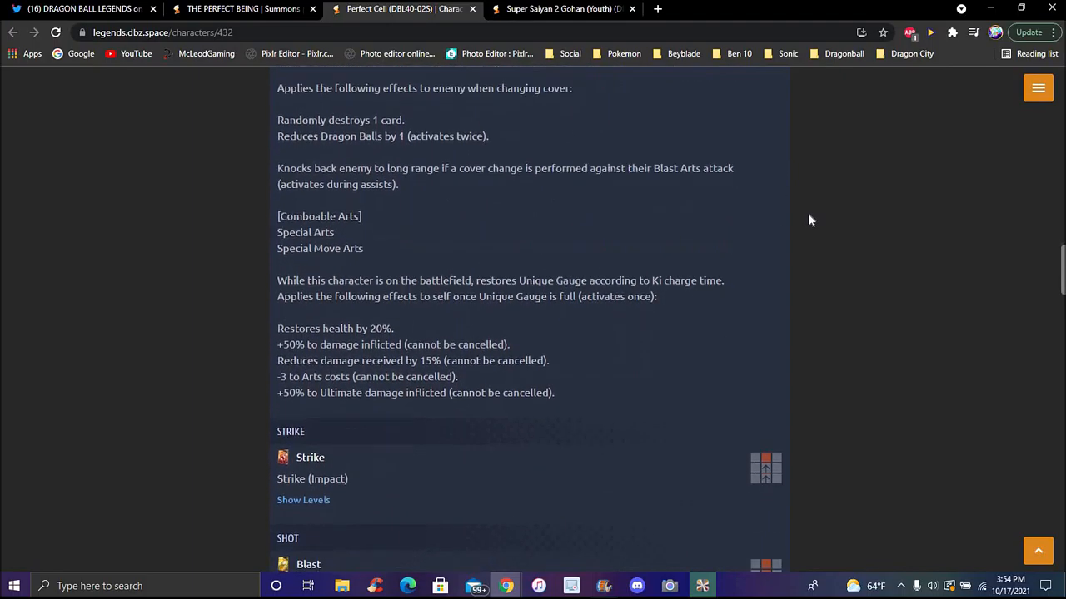
pyautogui.scroll(-3)
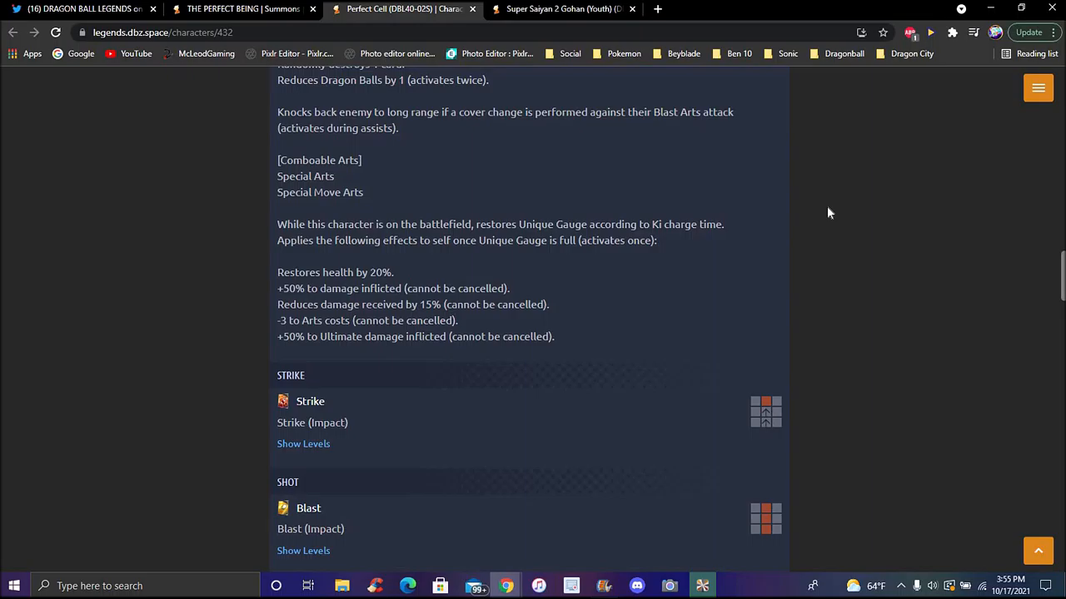
pyautogui.moveTo(989, 254)
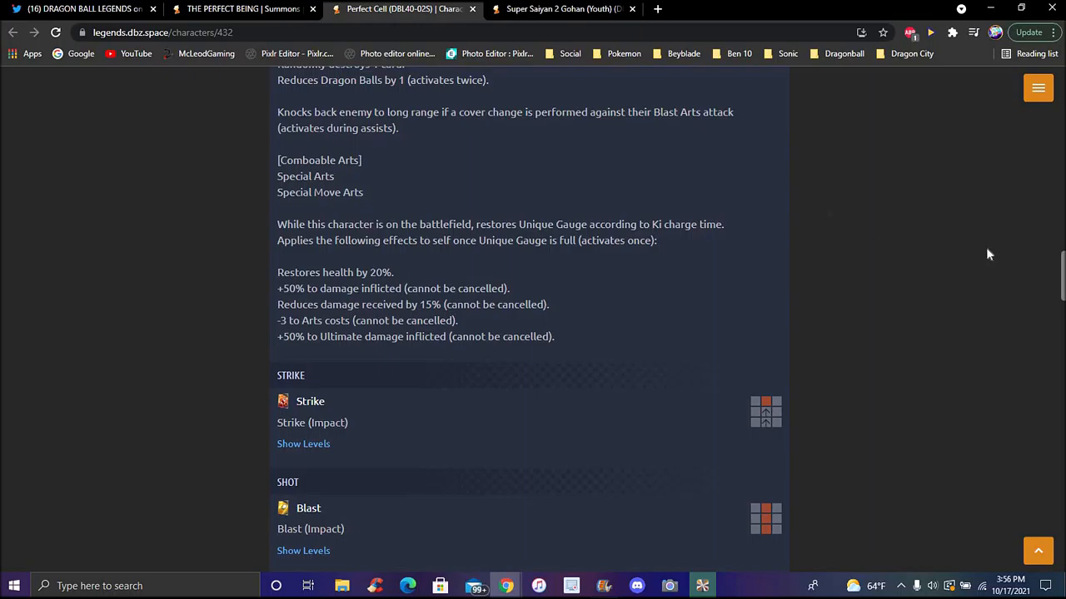
pyautogui.scroll(-3)
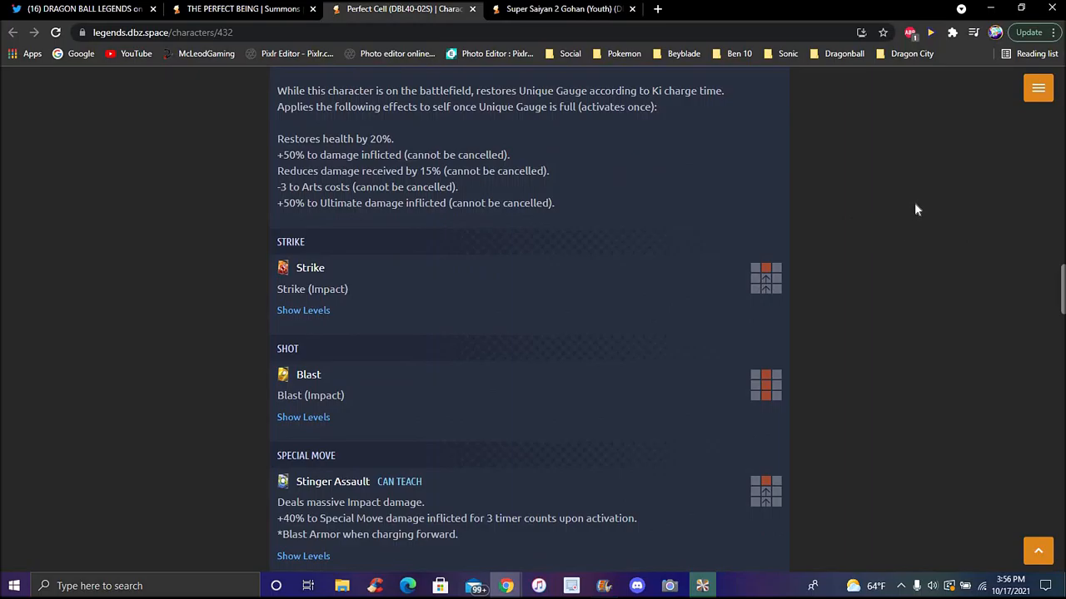
pyautogui.scroll(-3)
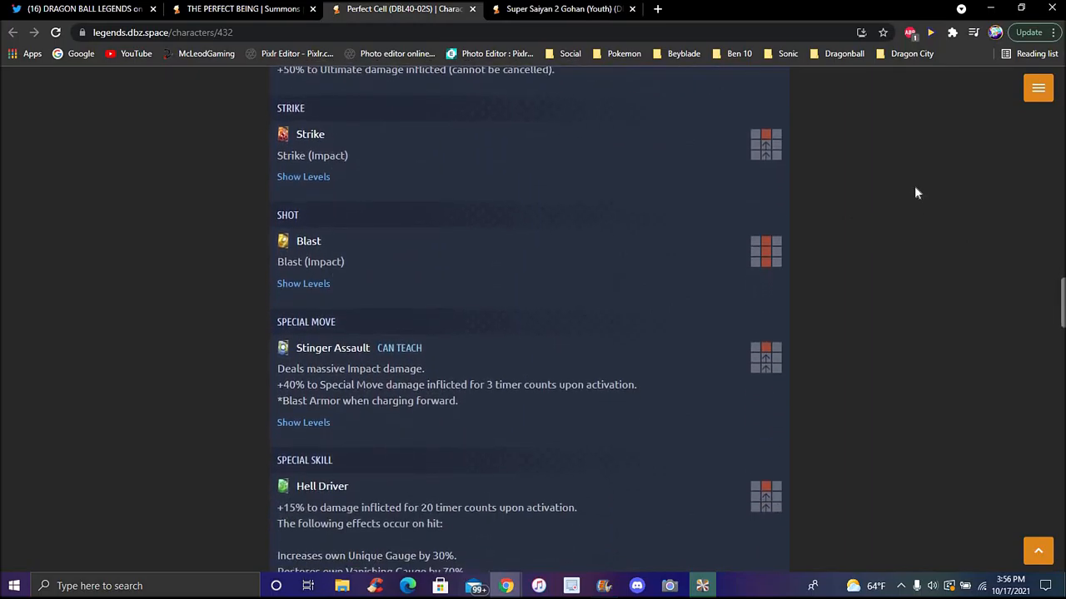
pyautogui.scroll(-3)
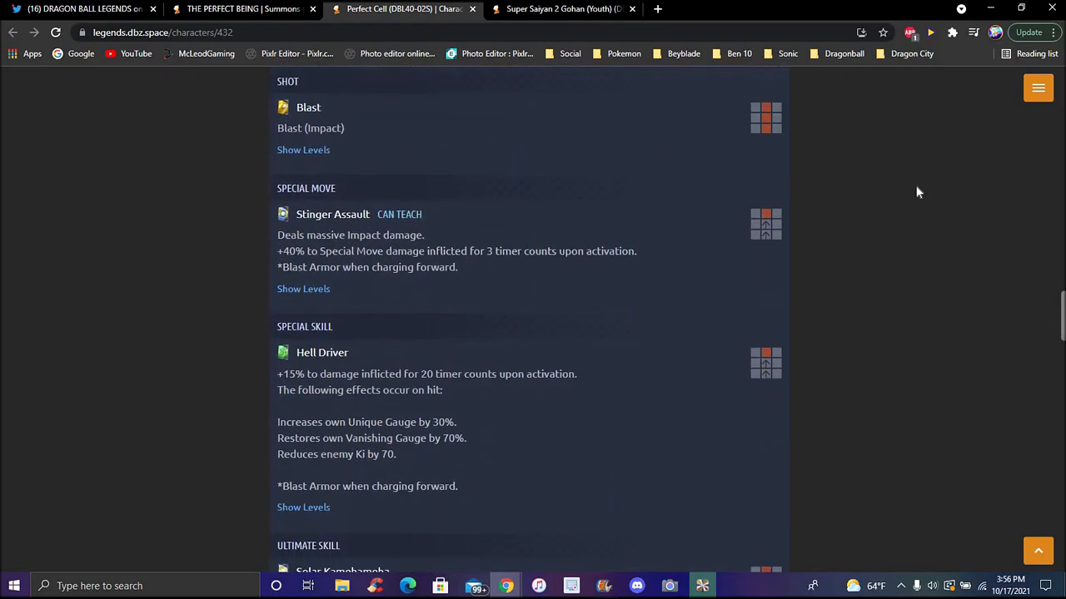
pyautogui.scroll(-3)
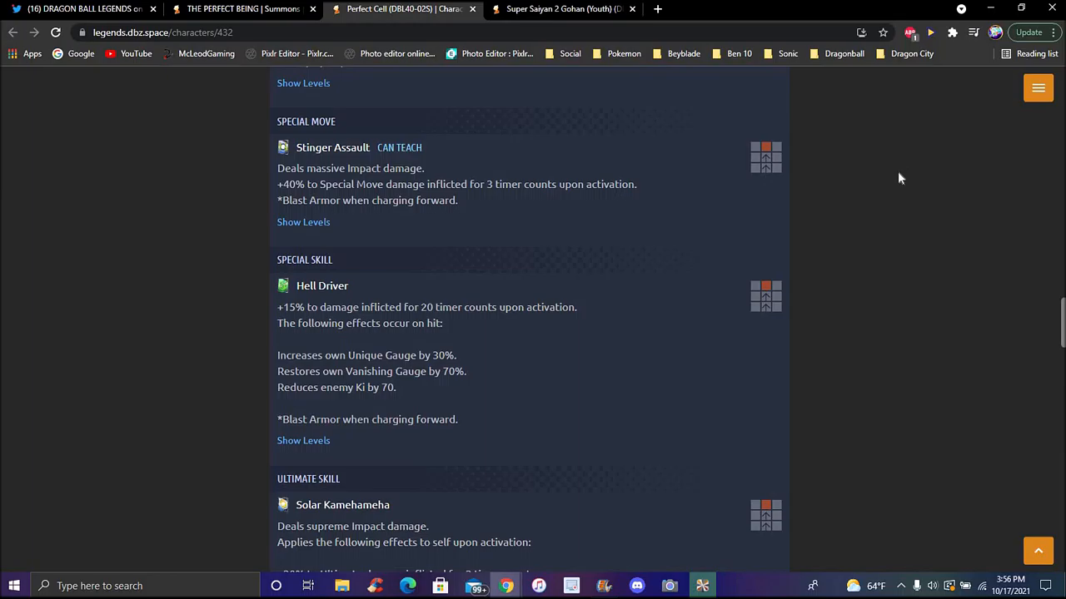
pyautogui.scroll(-3)
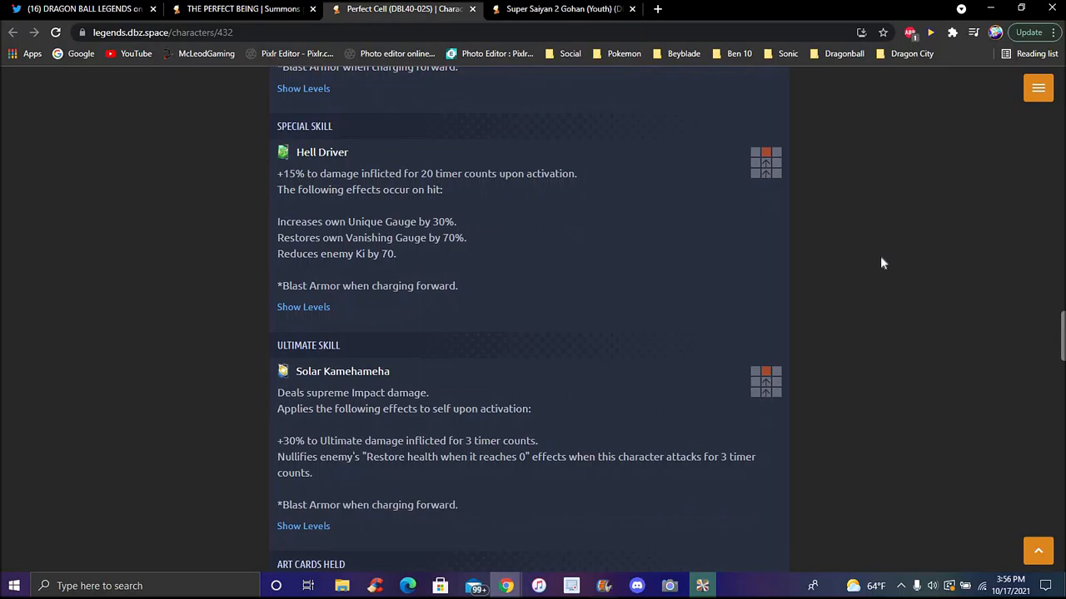
pyautogui.scroll(-3)
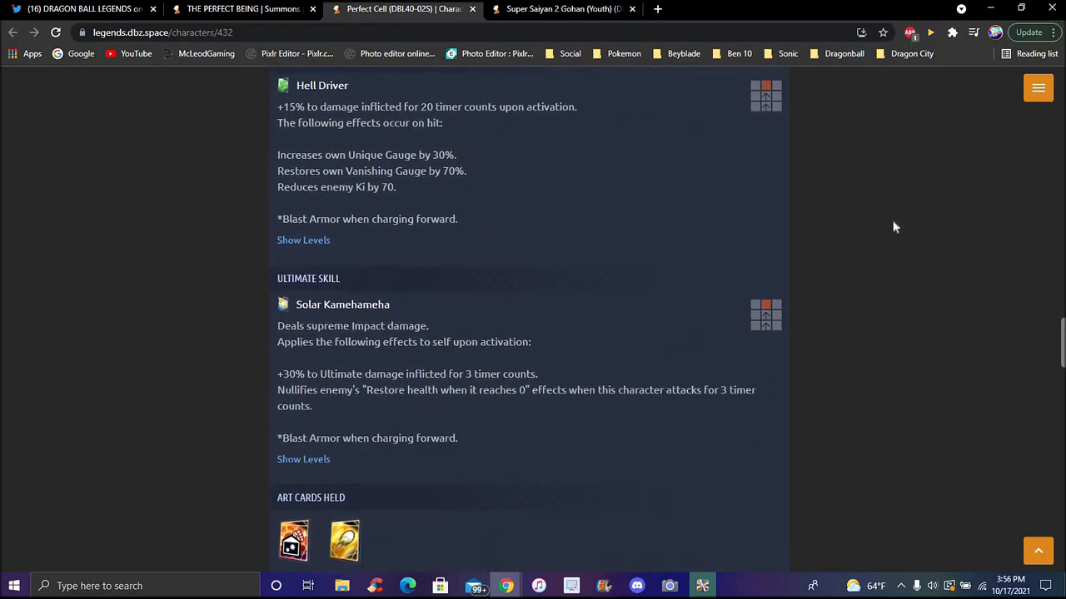
pyautogui.moveTo(916, 231)
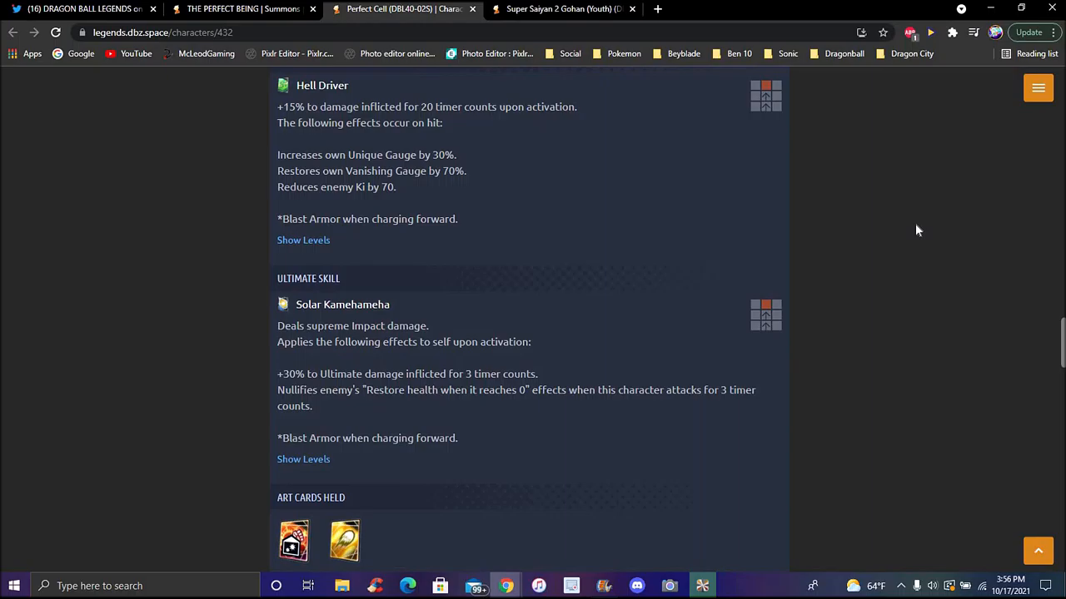
pyautogui.moveTo(967, 239)
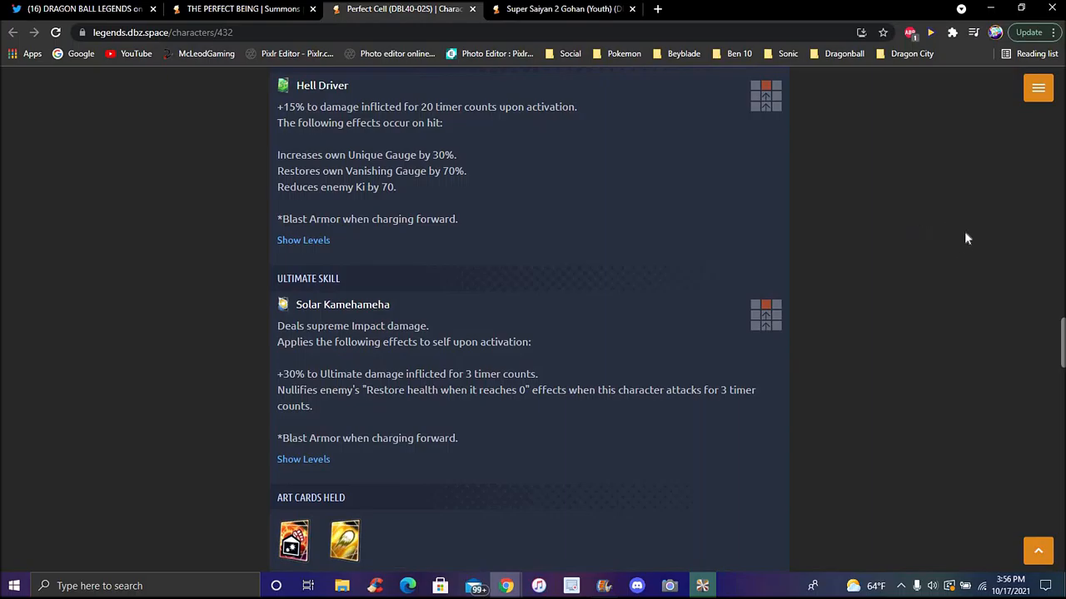
pyautogui.scroll(-3)
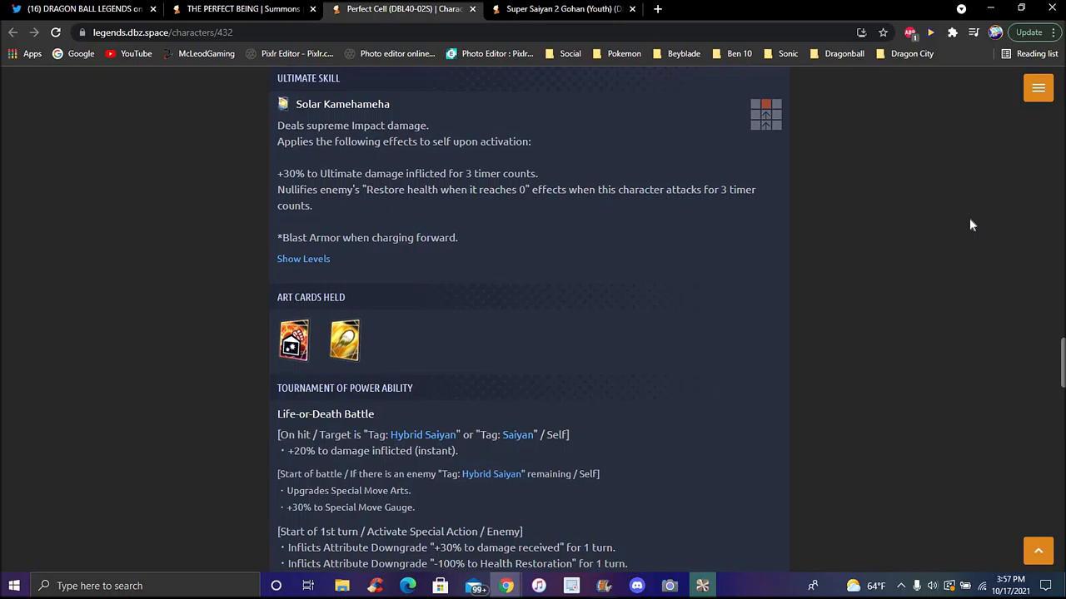
pyautogui.moveTo(959, 323)
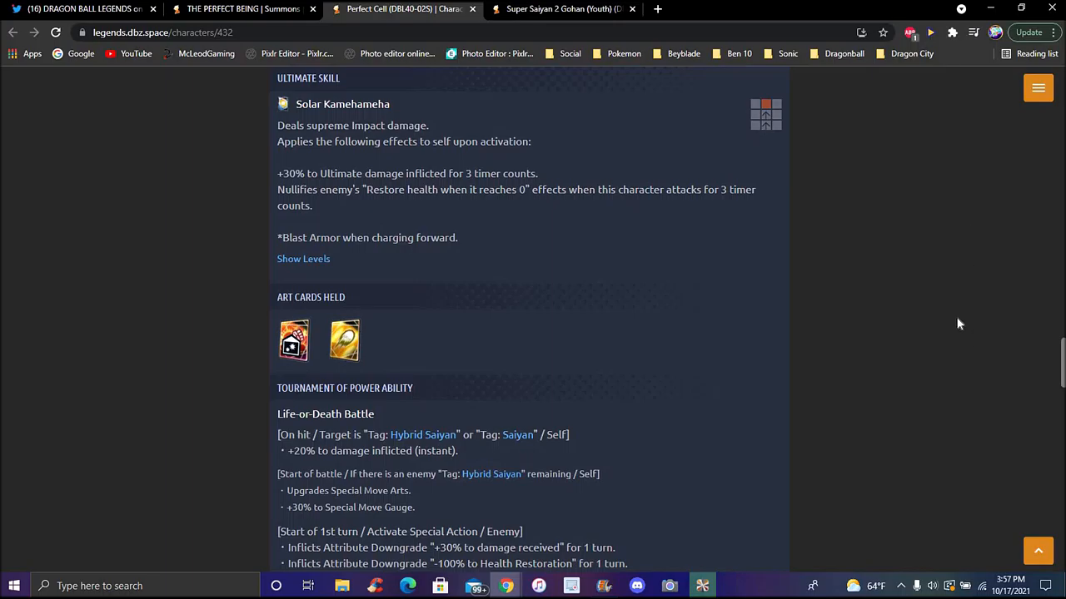
pyautogui.scroll(-3)
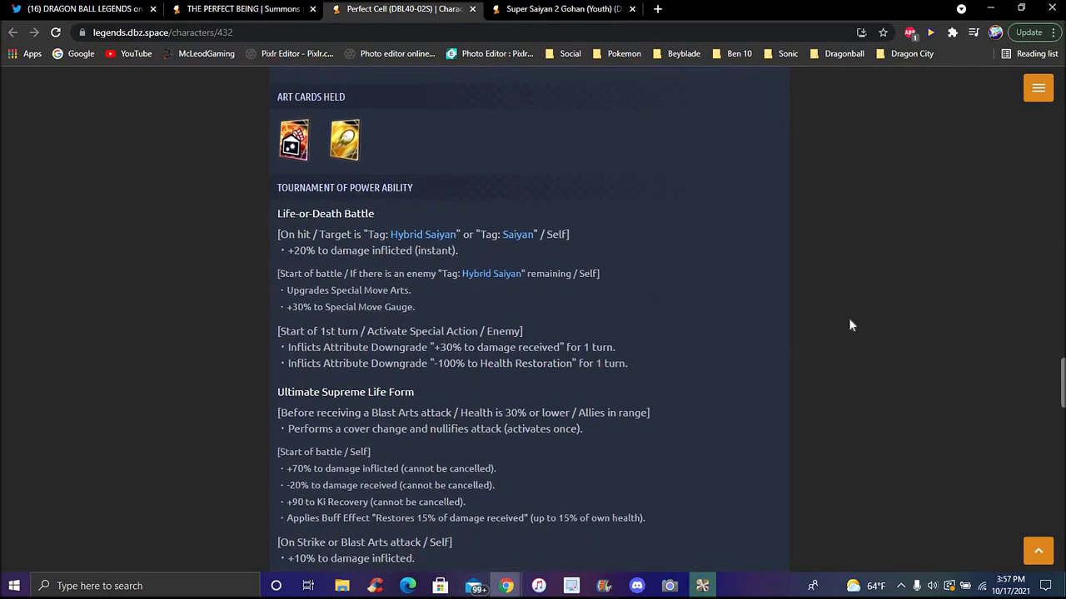
pyautogui.scroll(-3)
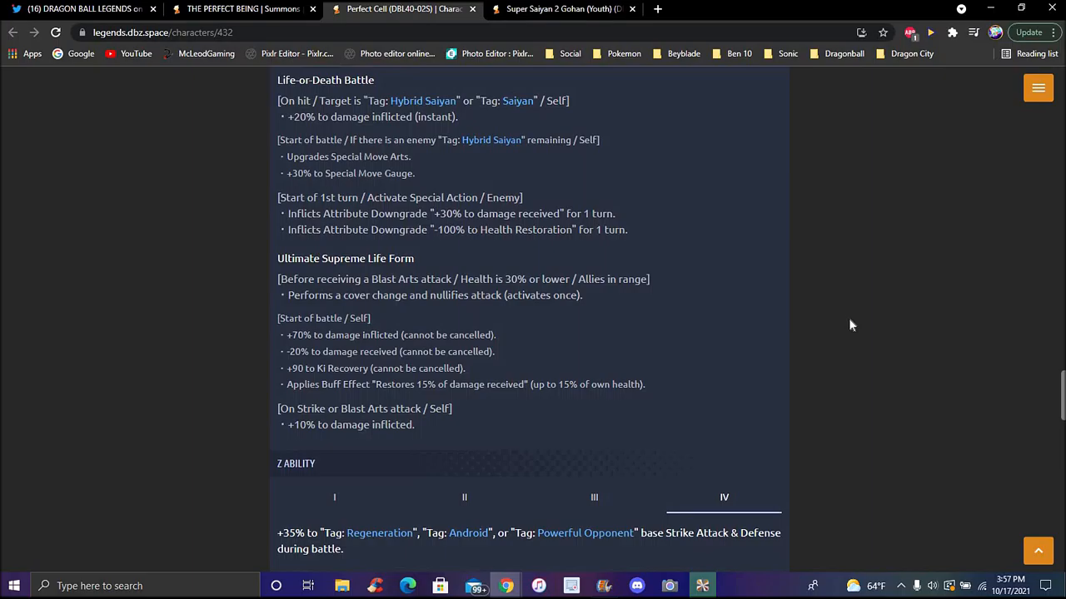
pyautogui.moveTo(841, 171)
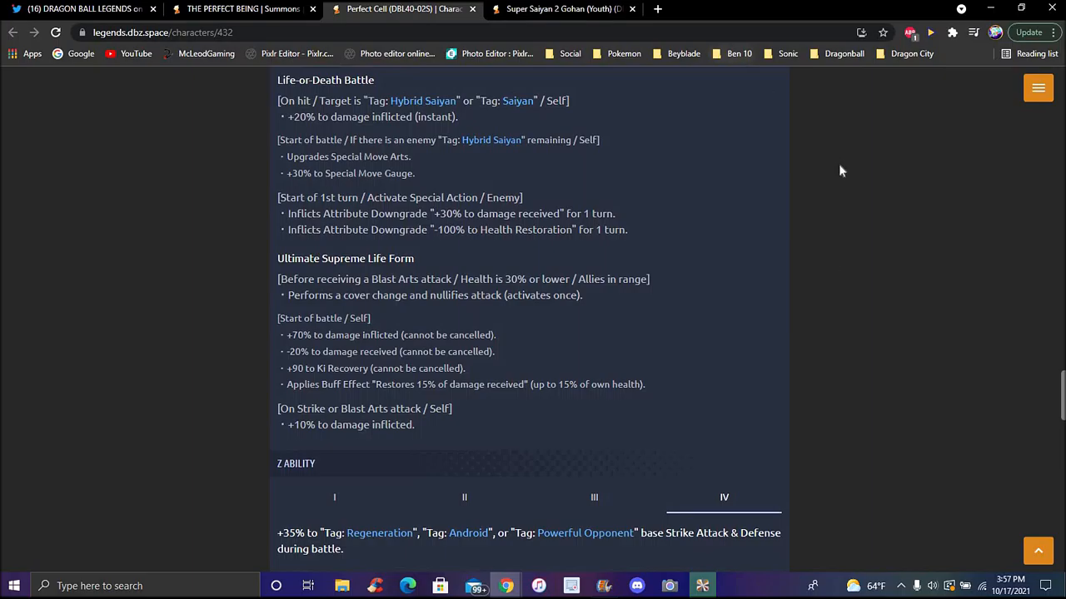
pyautogui.scroll(3)
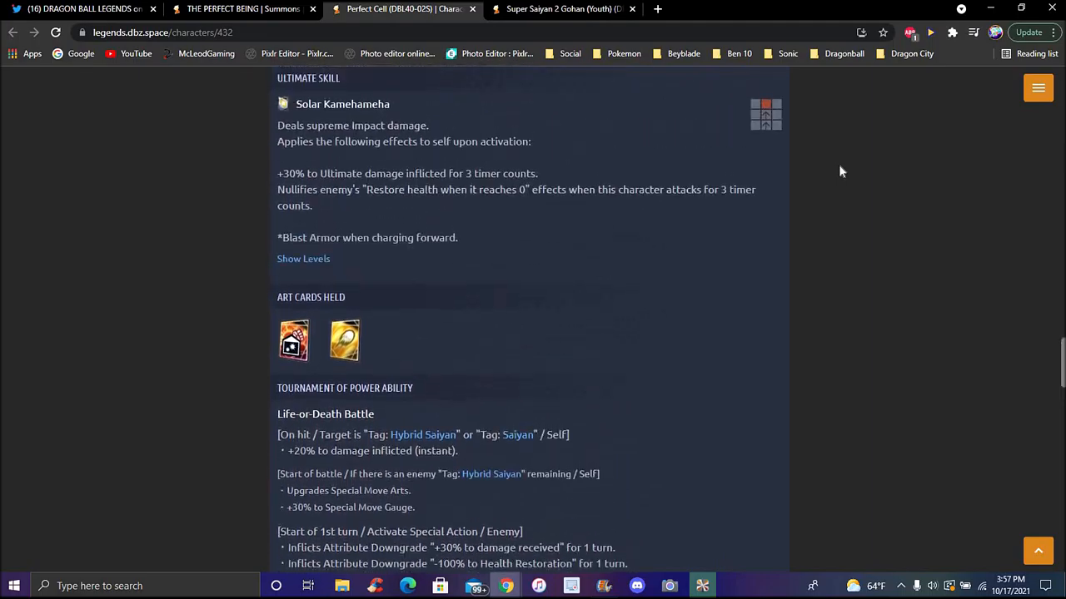
pyautogui.scroll(3)
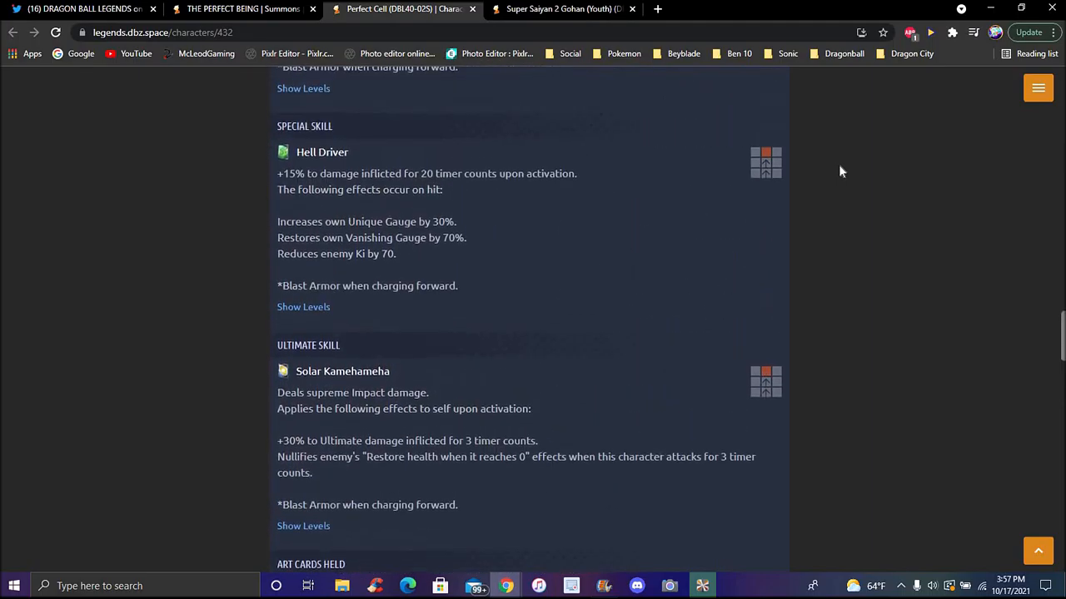
pyautogui.scroll(3)
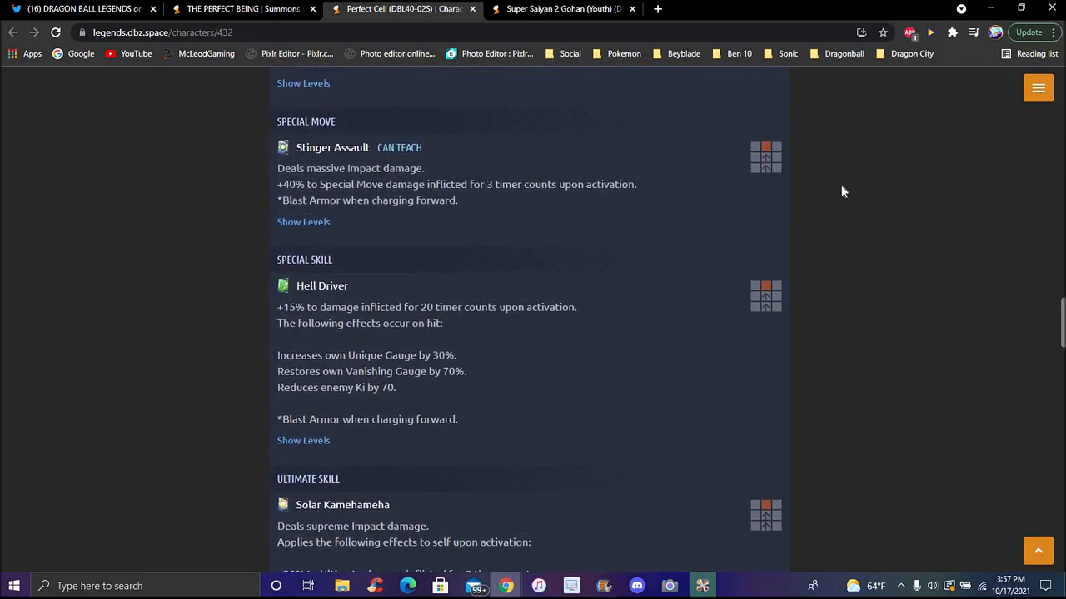
pyautogui.scroll(3)
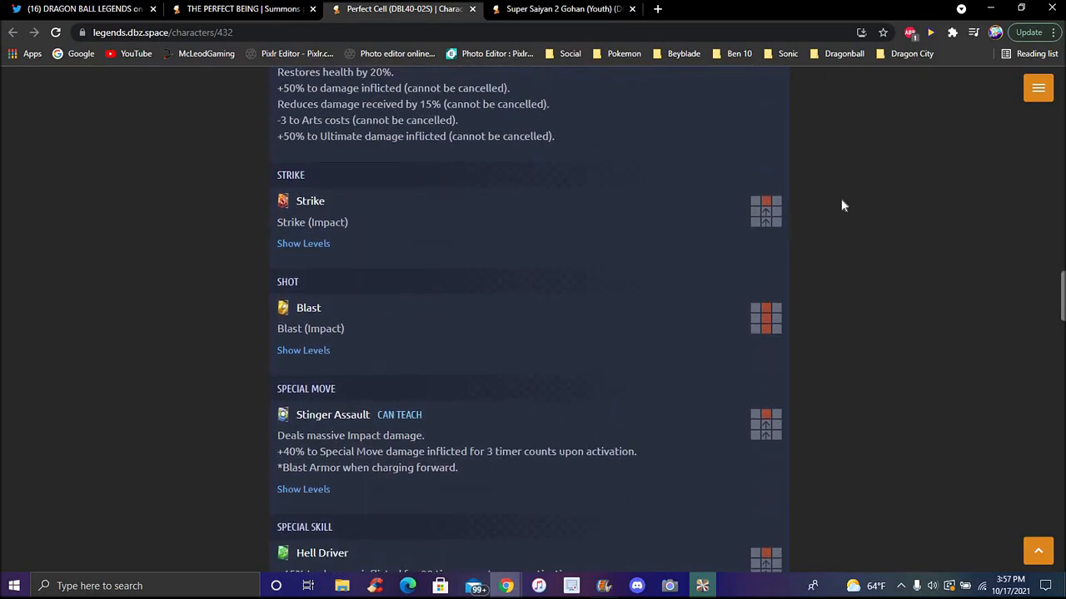
pyautogui.scroll(3)
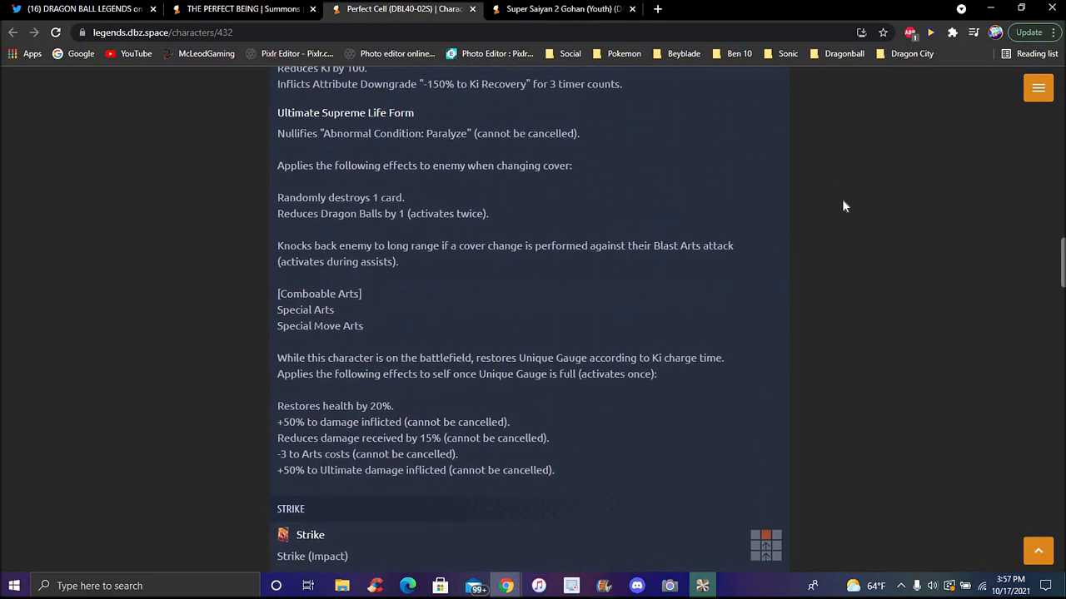
pyautogui.scroll(3)
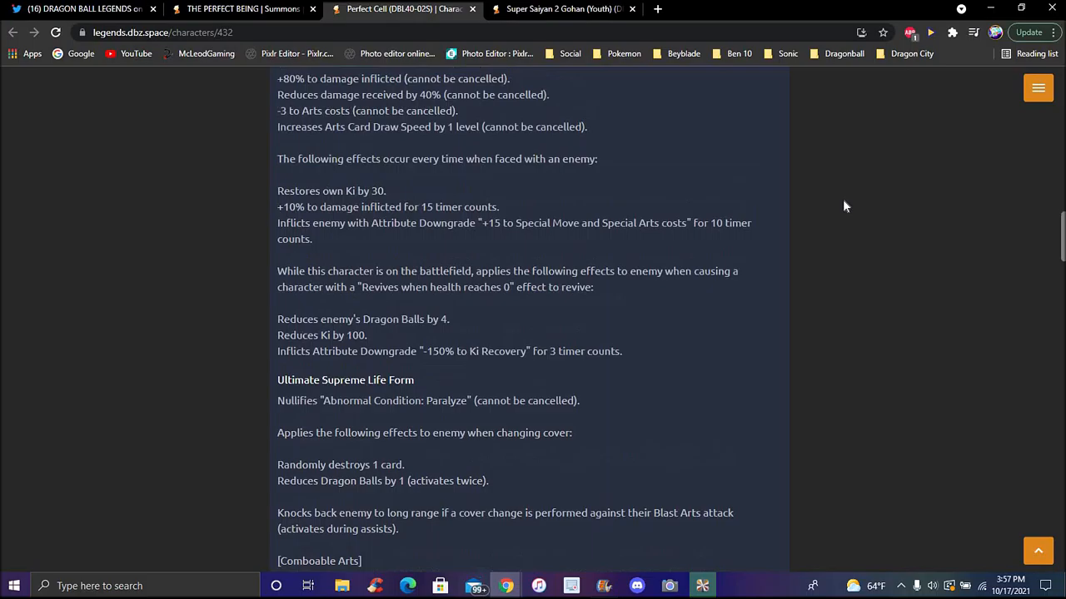
pyautogui.scroll(3)
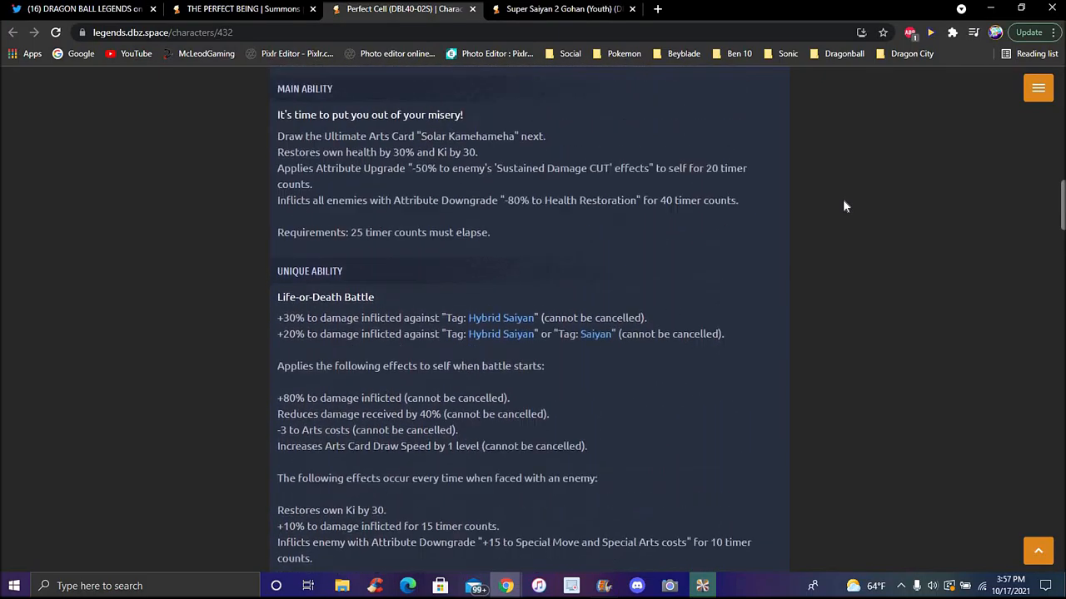
pyautogui.scroll(3)
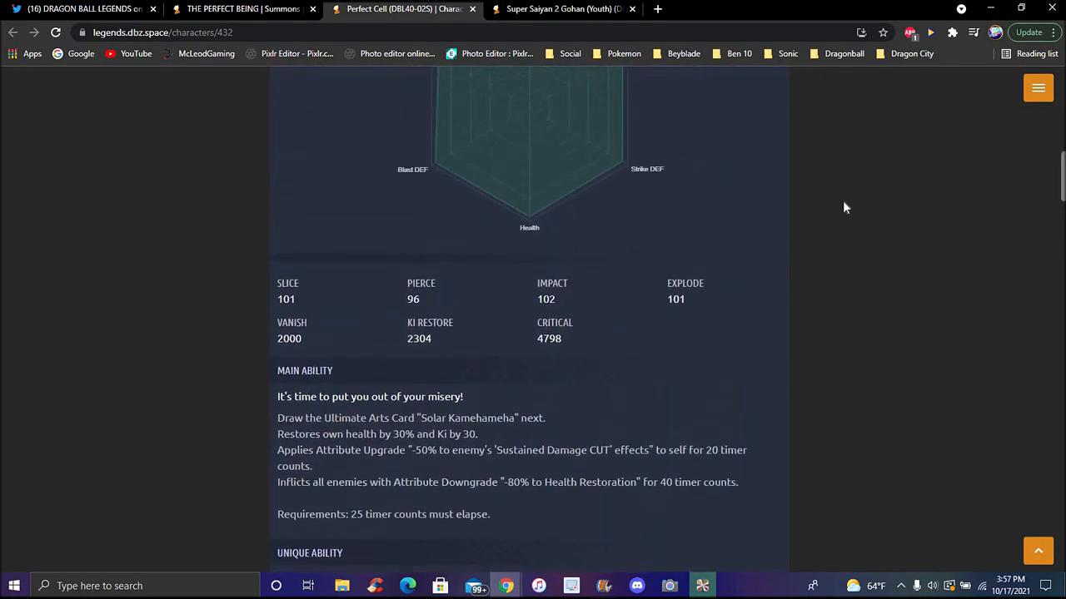
pyautogui.scroll(3)
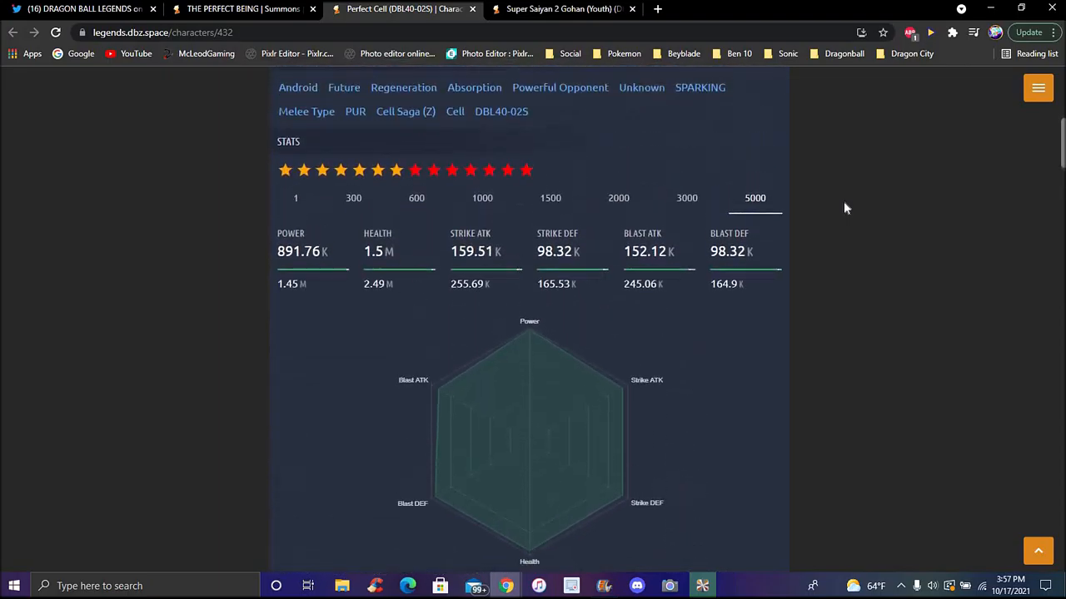
pyautogui.scroll(3)
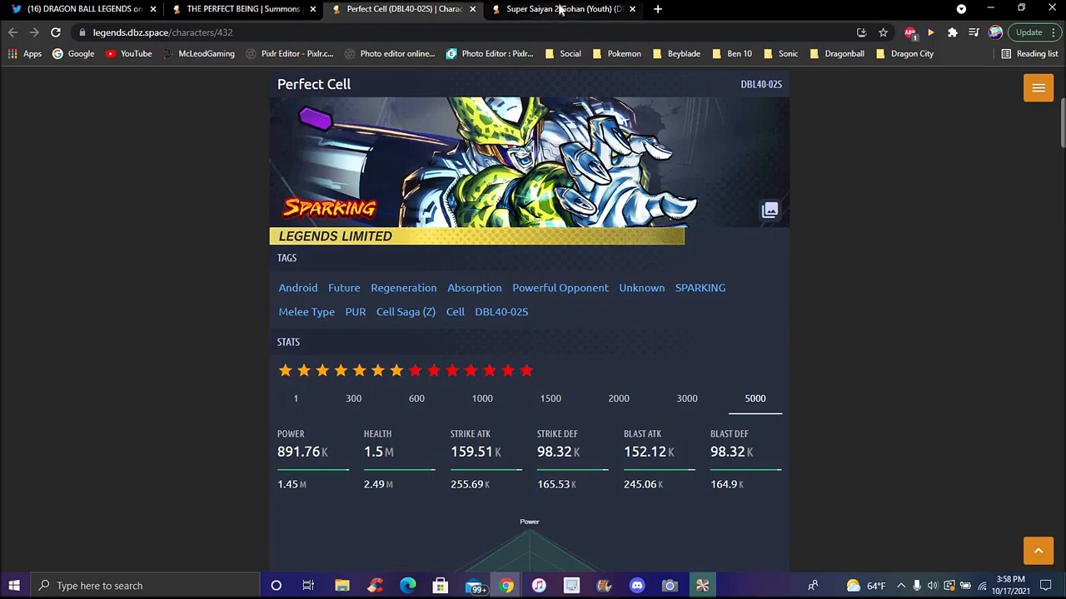
pyautogui.click(557, 9)
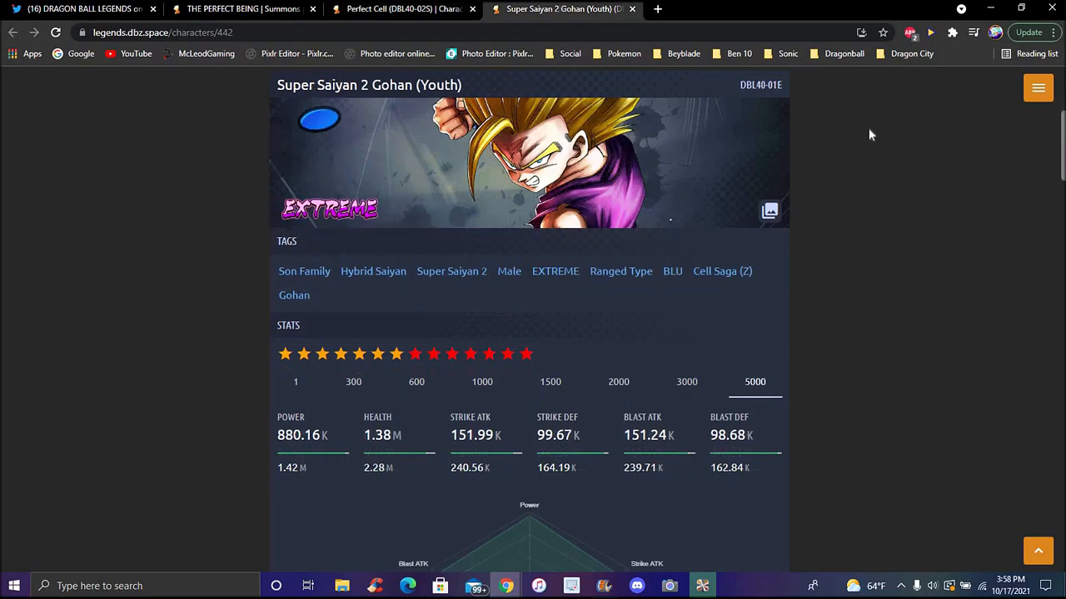
pyautogui.scroll(-3)
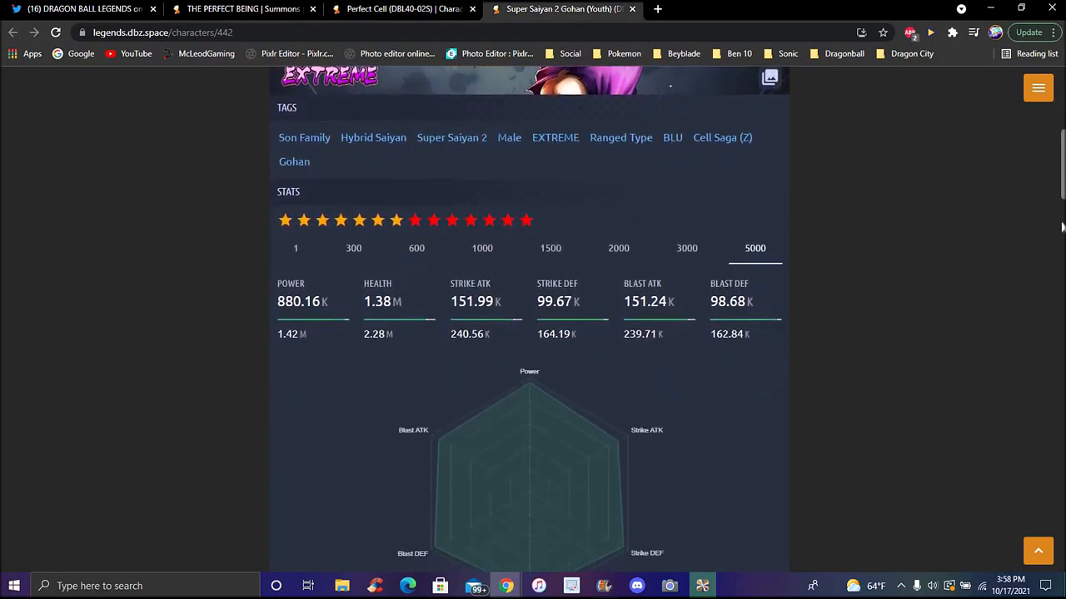
pyautogui.scroll(-3)
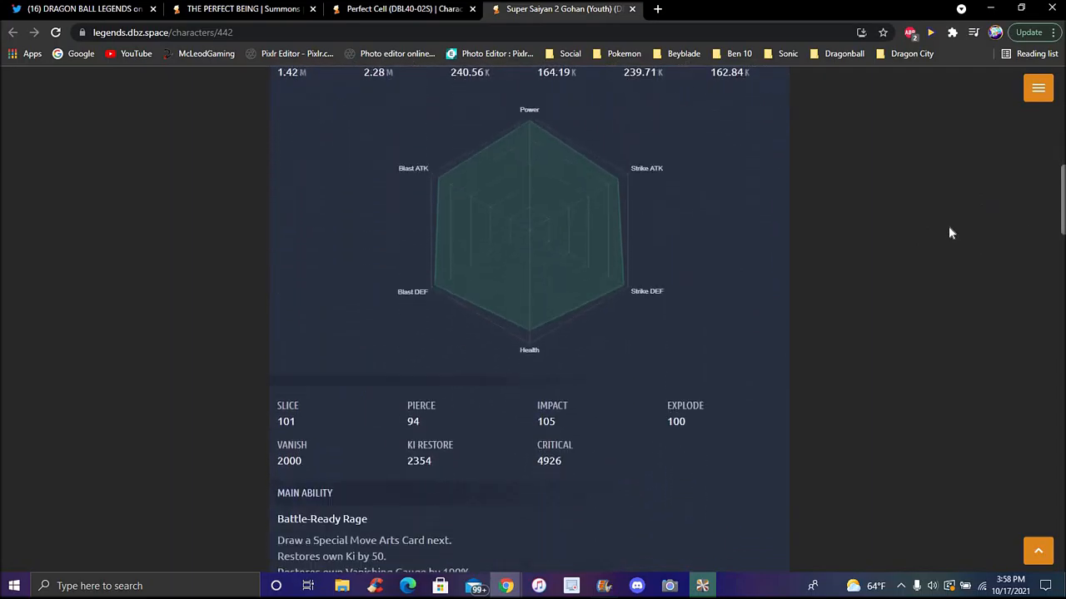
pyautogui.scroll(-3)
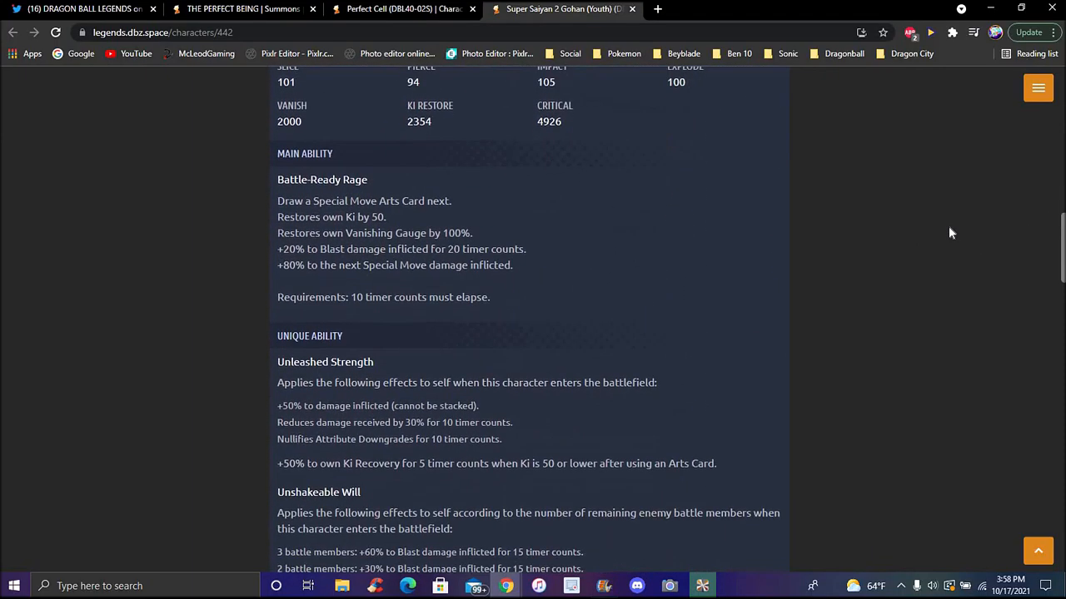
pyautogui.scroll(-3)
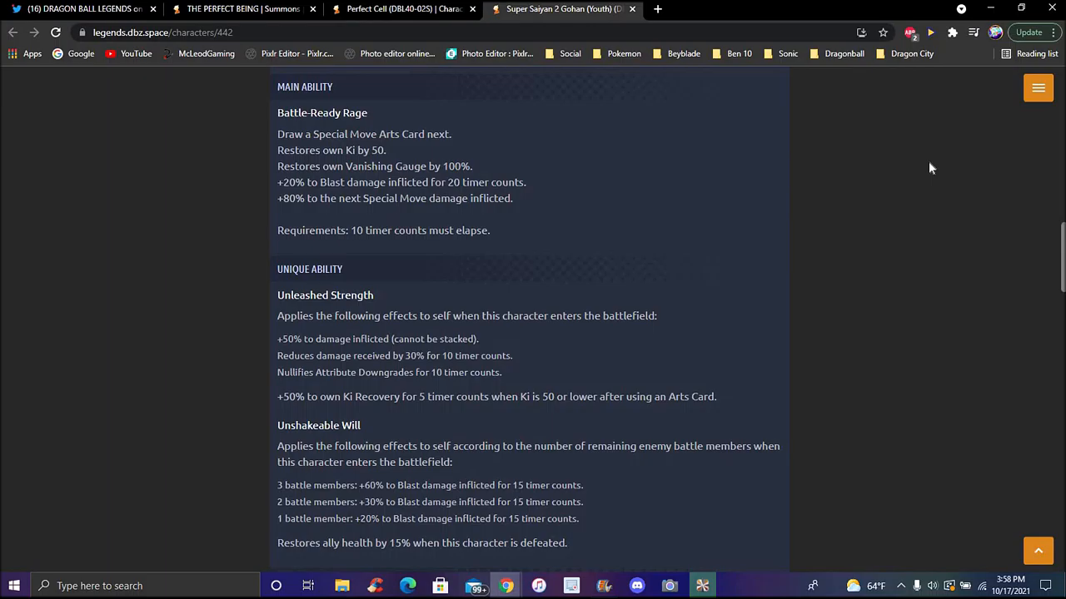
pyautogui.moveTo(791, 198)
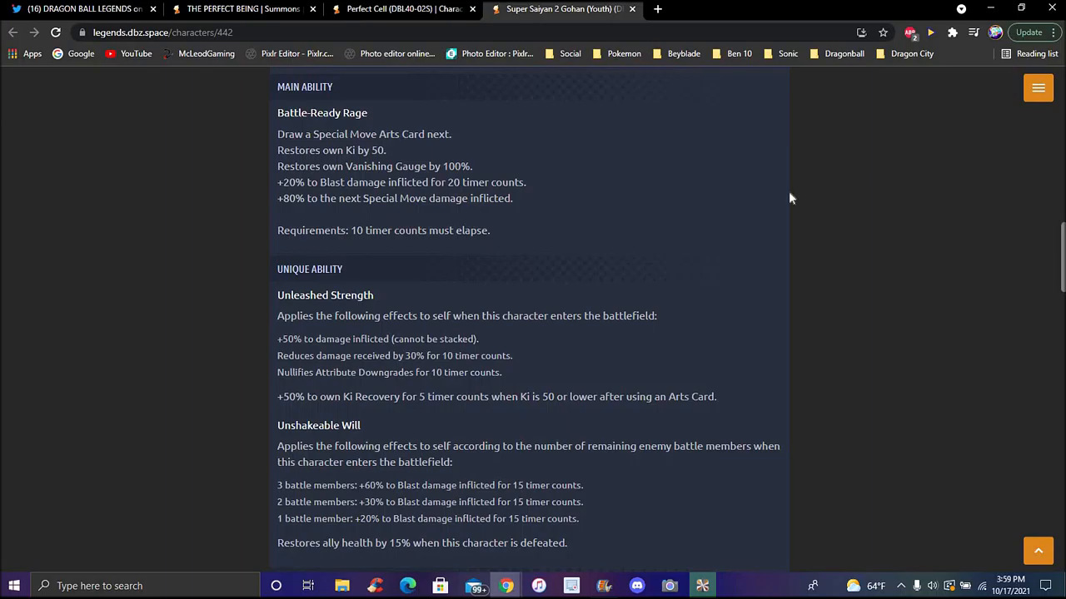
pyautogui.scroll(-3)
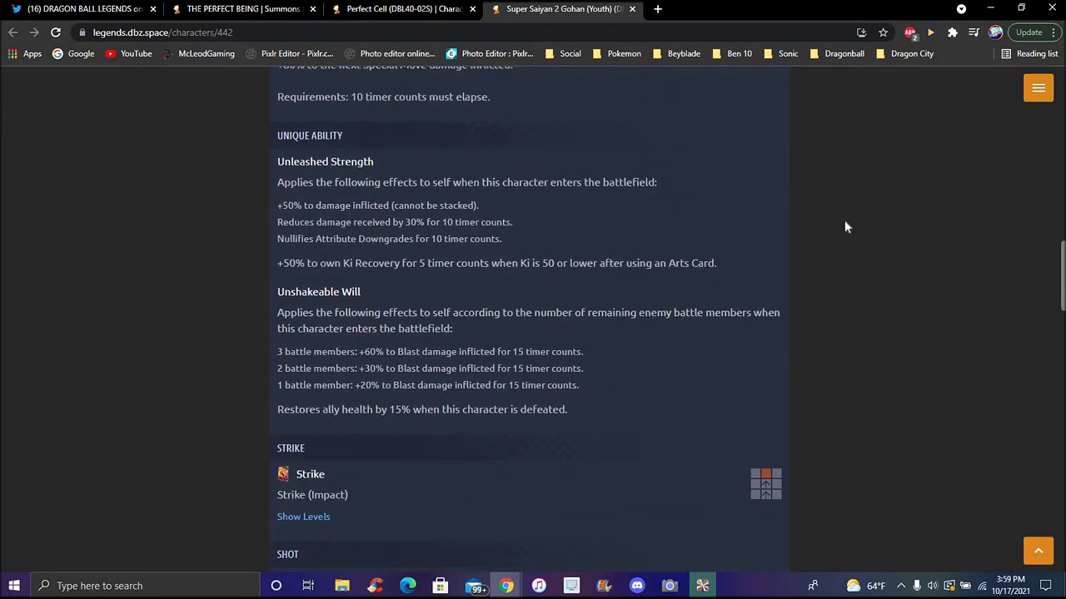
pyautogui.scroll(-3)
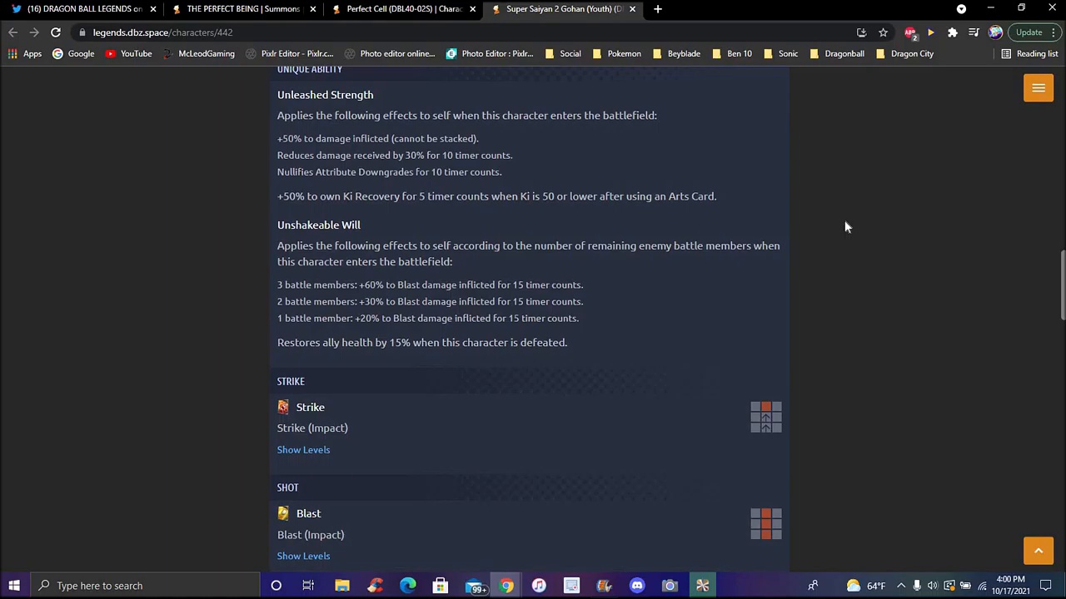
pyautogui.scroll(-3)
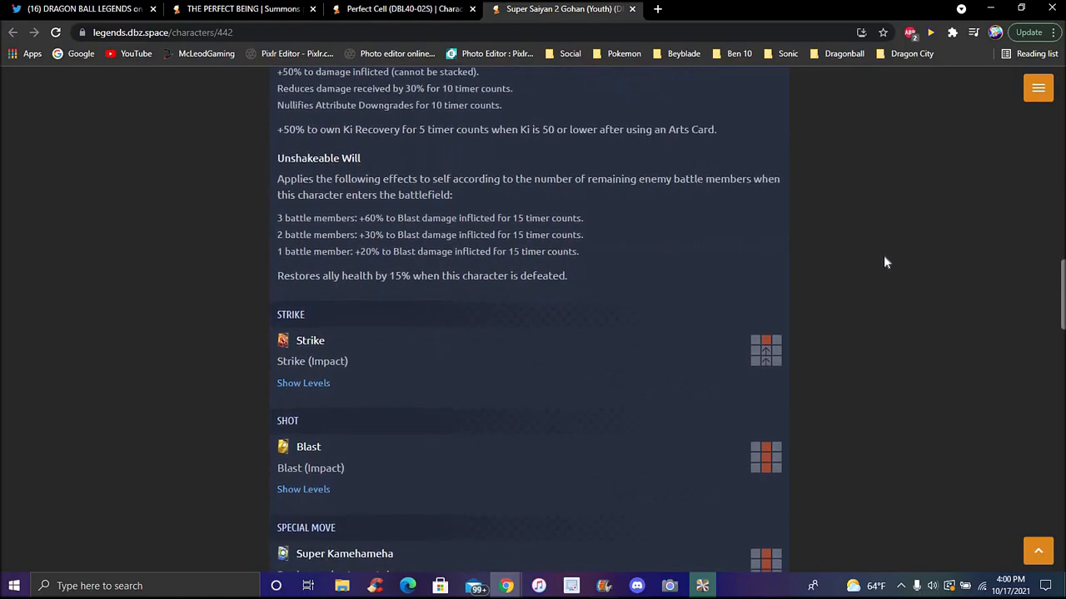
pyautogui.scroll(-3)
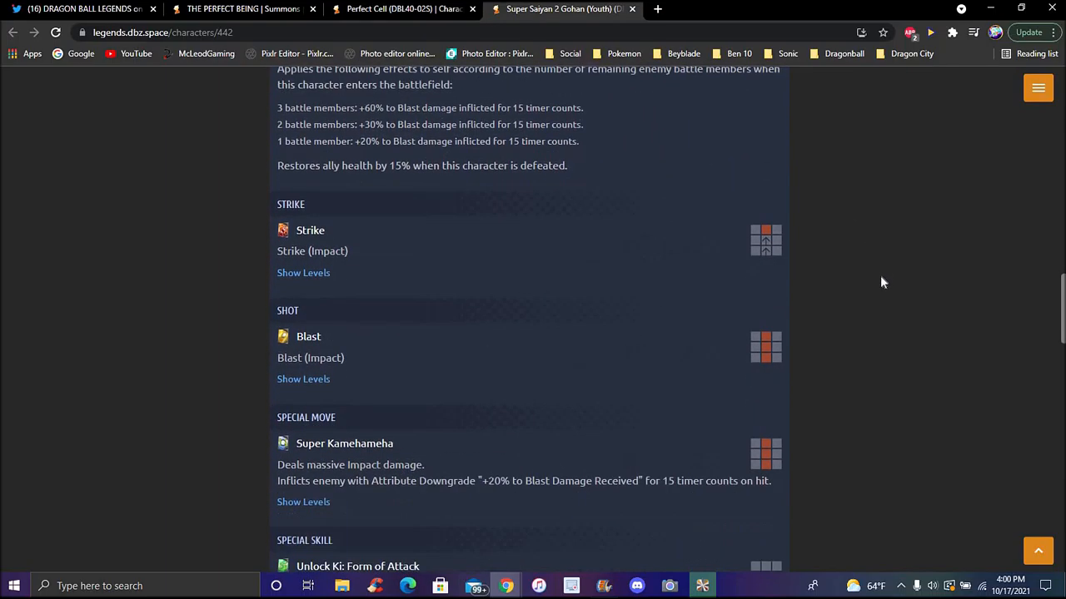
pyautogui.scroll(-3)
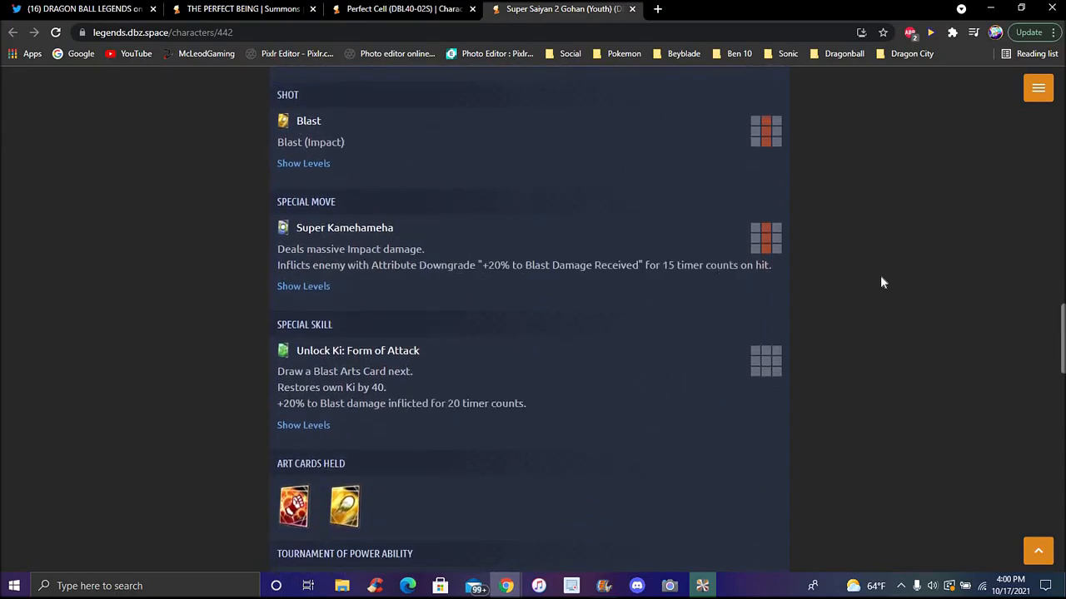
pyautogui.scroll(-3)
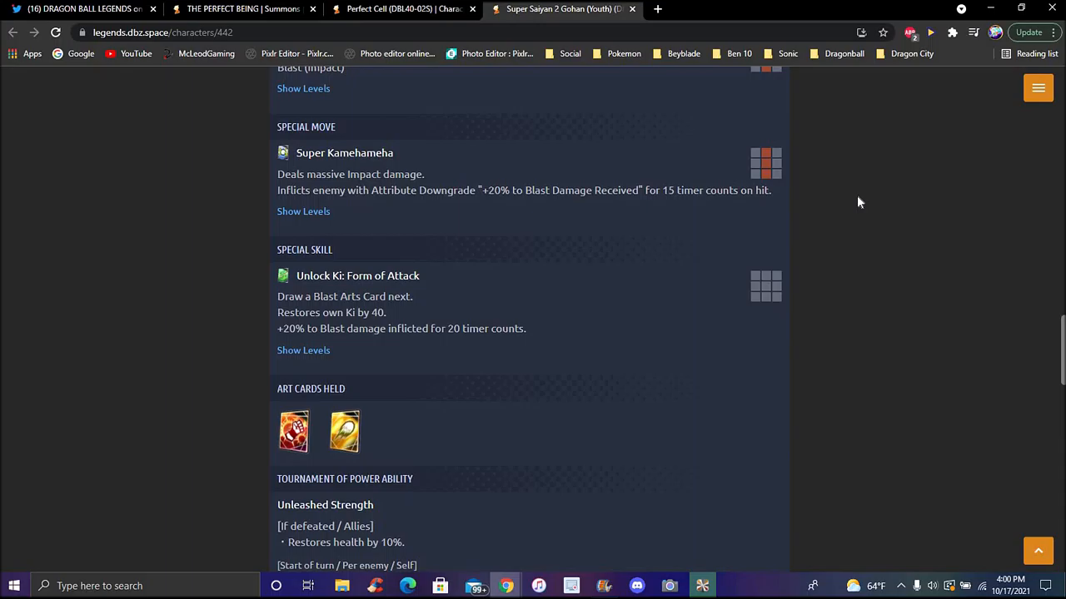
pyautogui.moveTo(1006, 312)
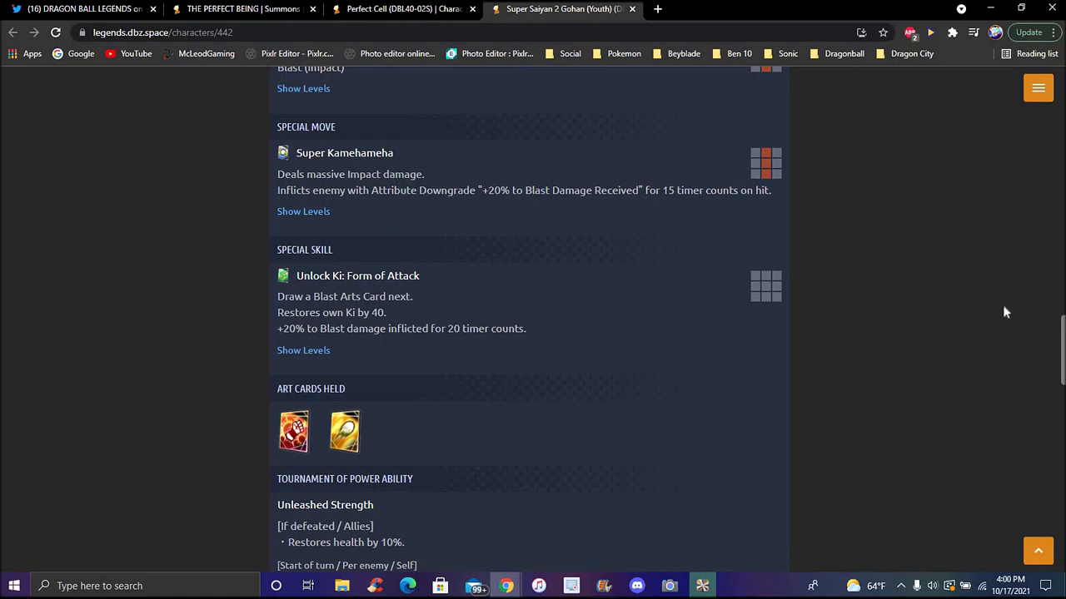
pyautogui.scroll(-3)
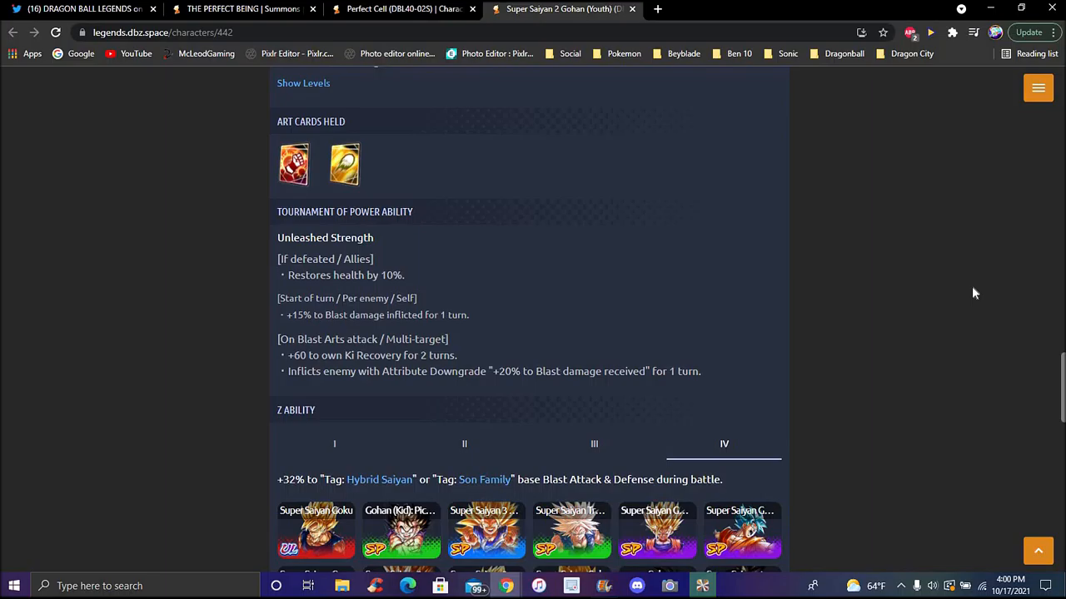
pyautogui.moveTo(980, 268)
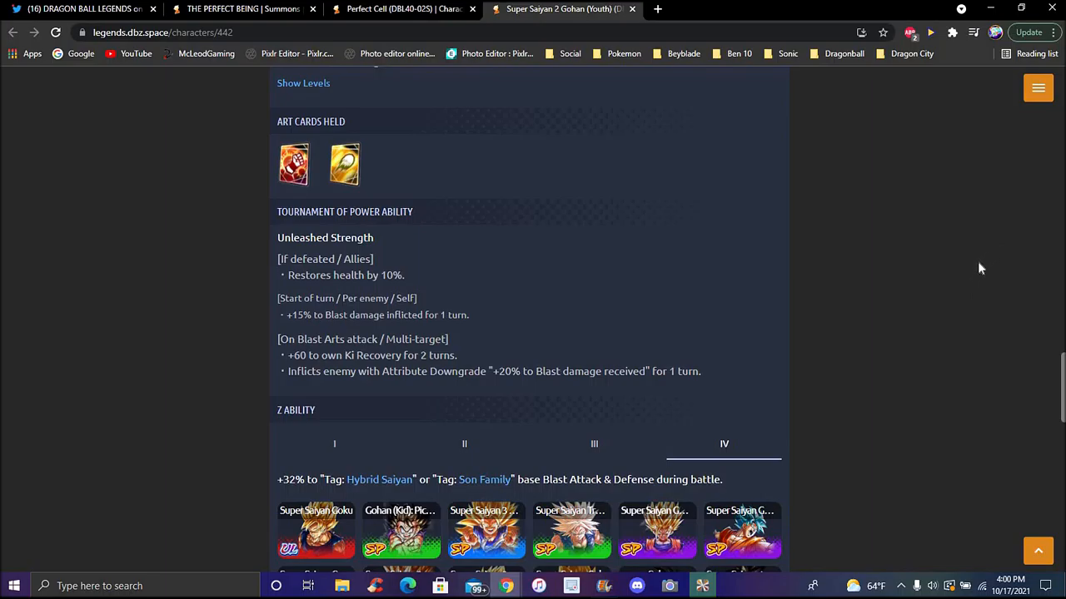
pyautogui.scroll(3)
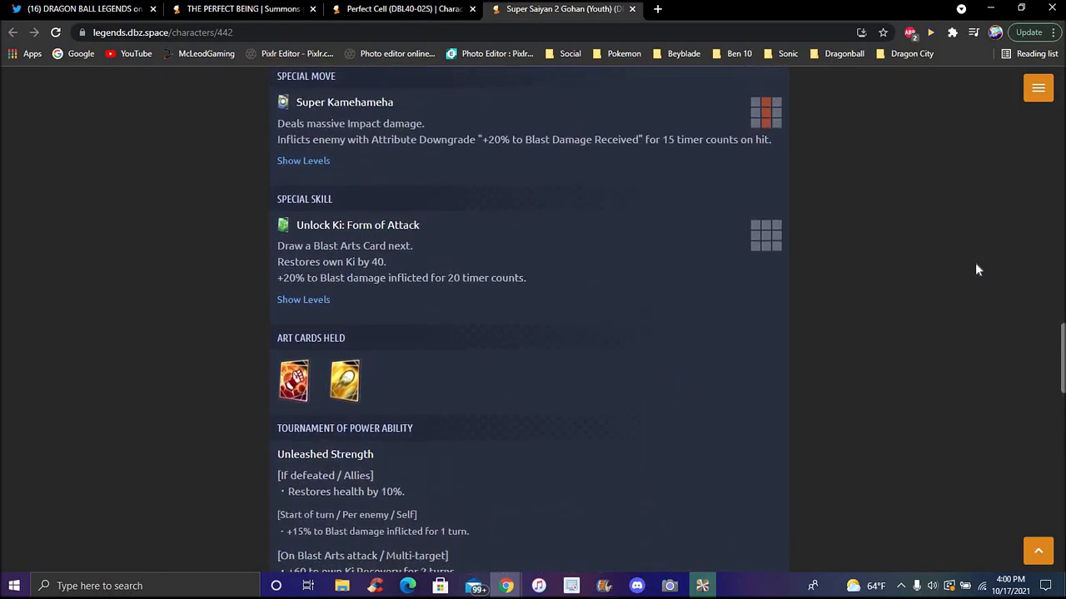
pyautogui.scroll(3)
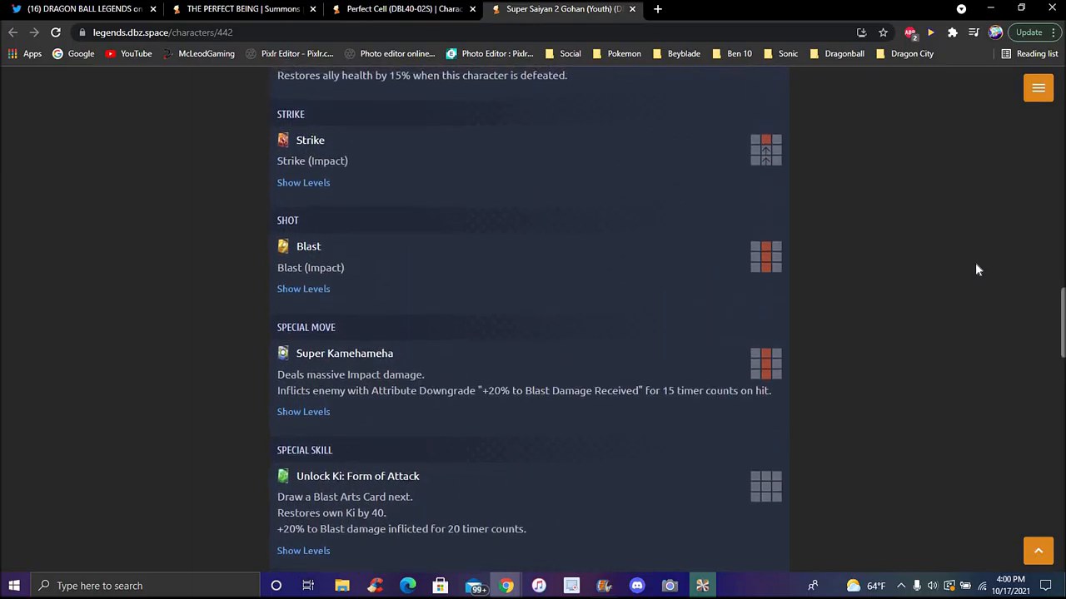
pyautogui.scroll(3)
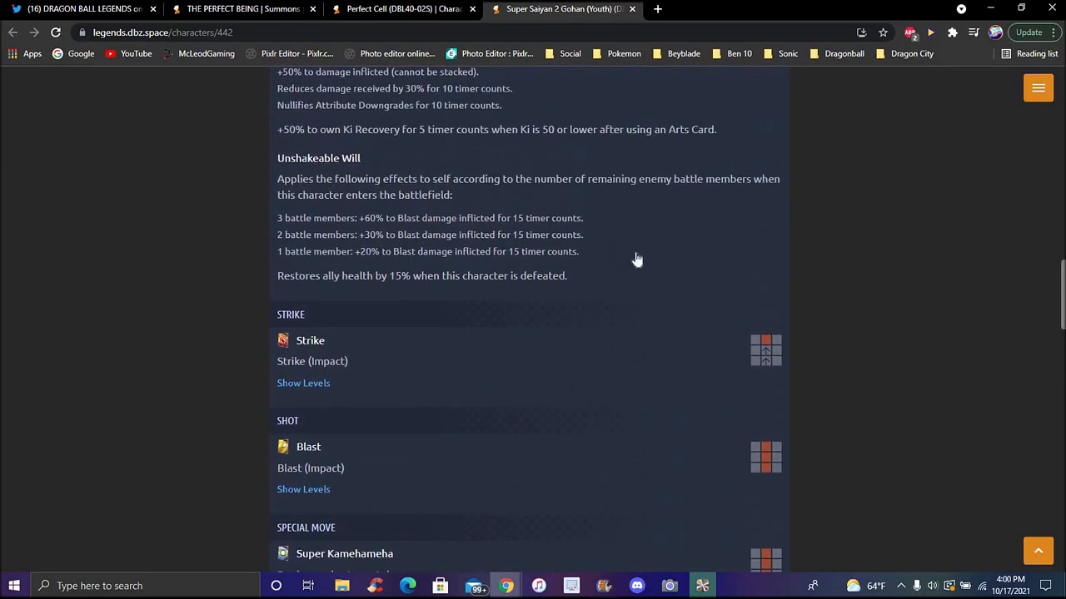
pyautogui.scroll(3)
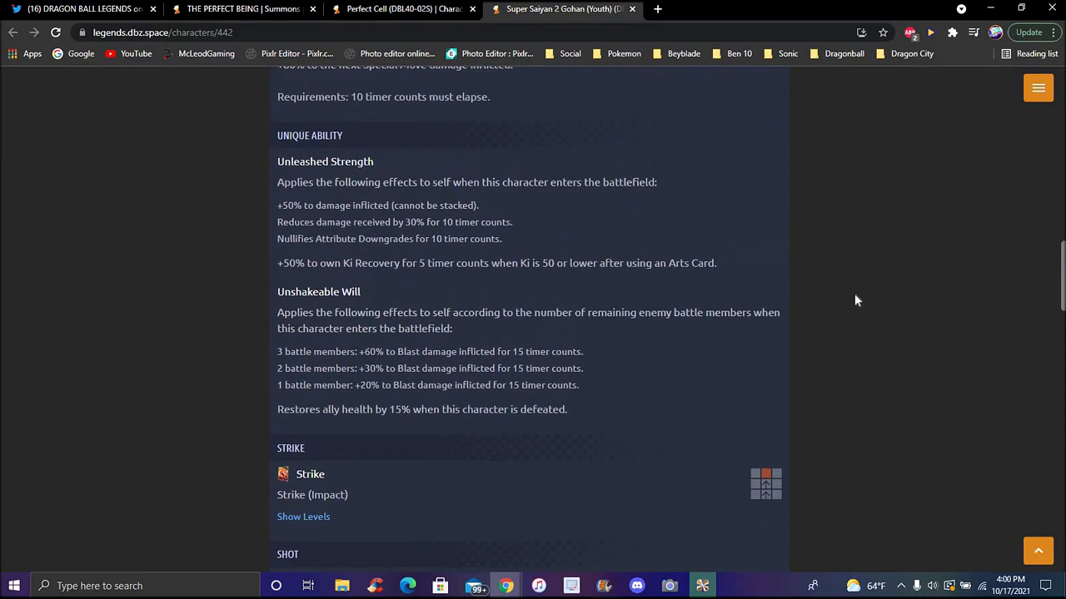
pyautogui.scroll(3)
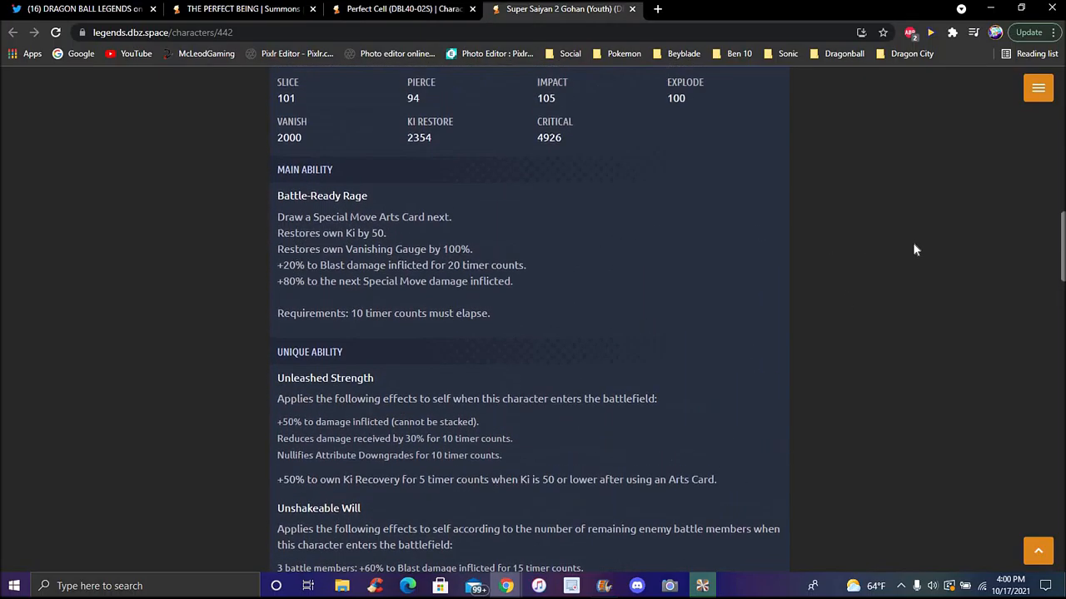
pyautogui.scroll(3)
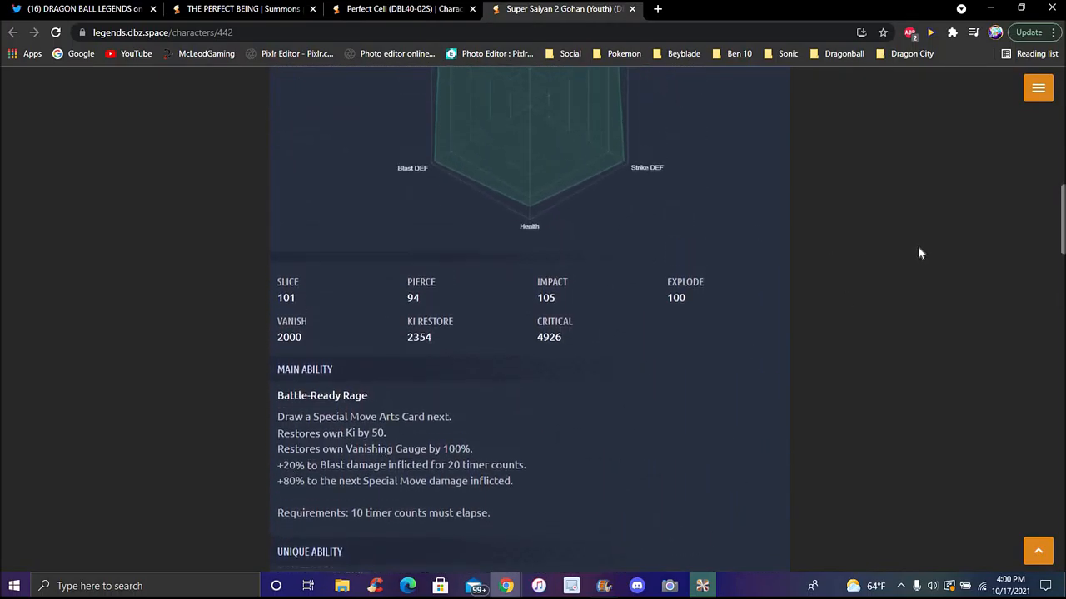
pyautogui.scroll(3)
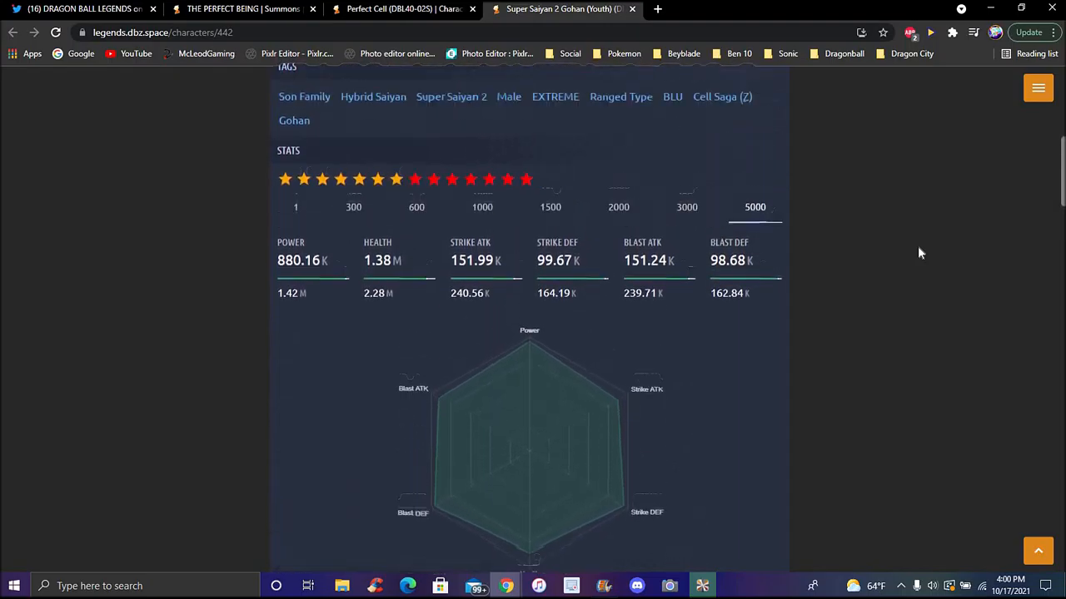
pyautogui.scroll(3)
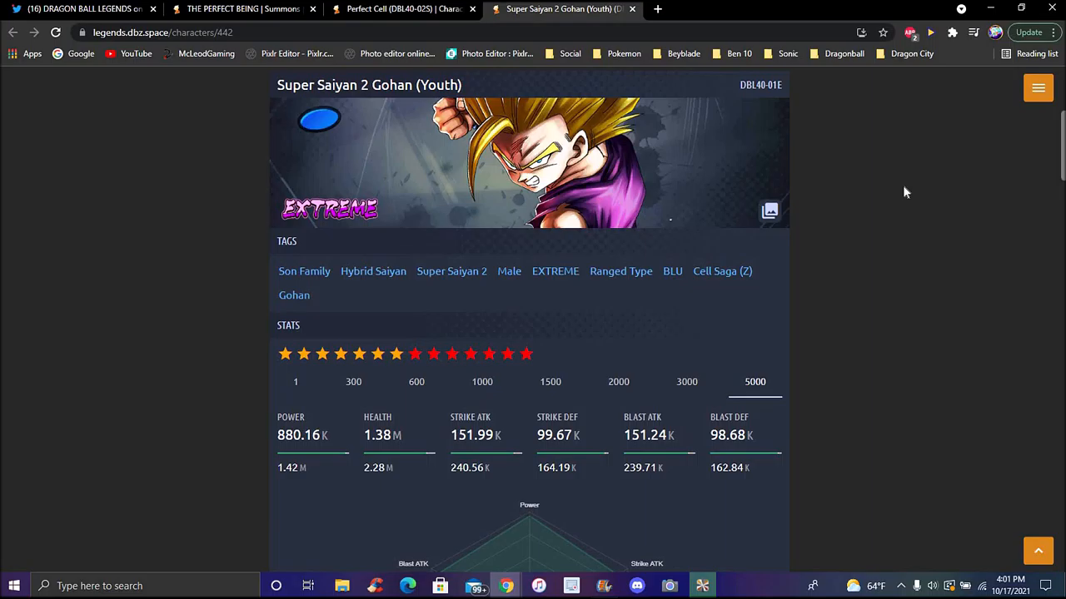
pyautogui.moveTo(399, 21)
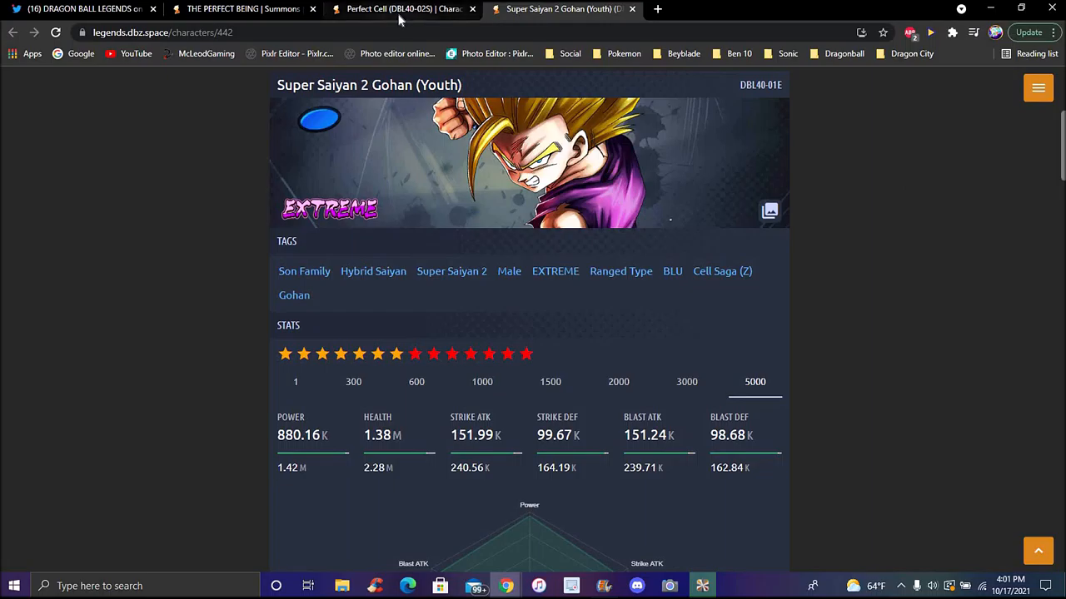
# Pass through the Perfect Cell tab and return to The Perfect Being summon banner and dates
pyautogui.click(400, 9)
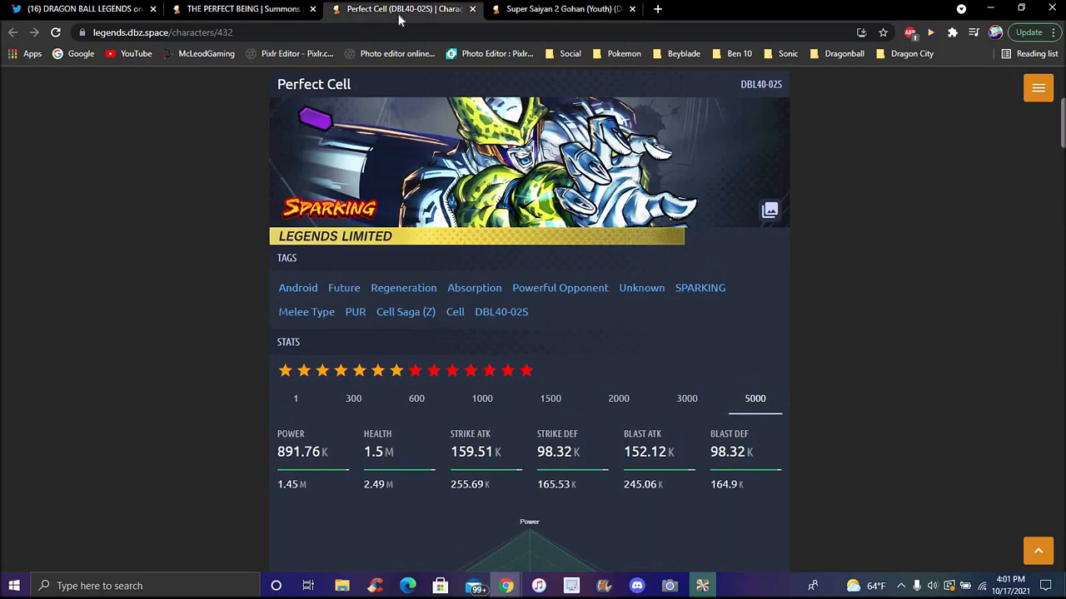
pyautogui.click(241, 9)
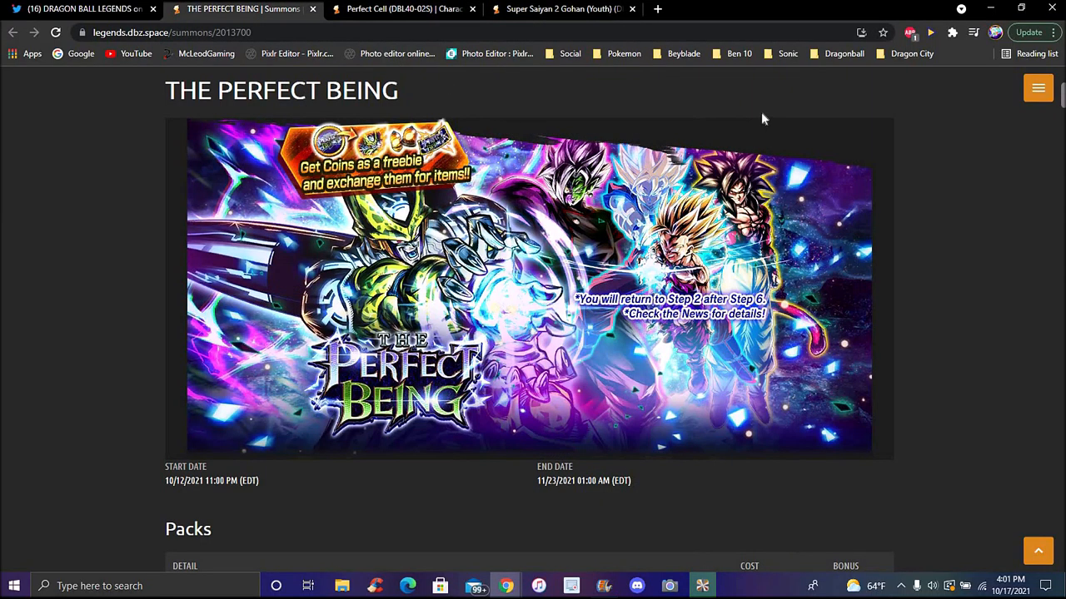
pyautogui.moveTo(773, 108)
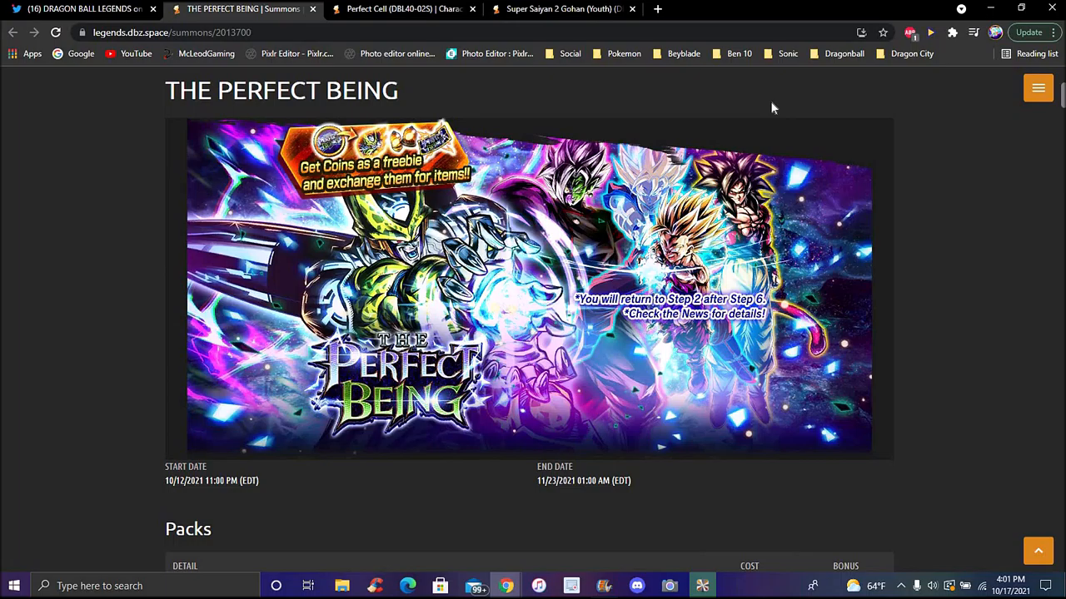
pyautogui.moveTo(979, 195)
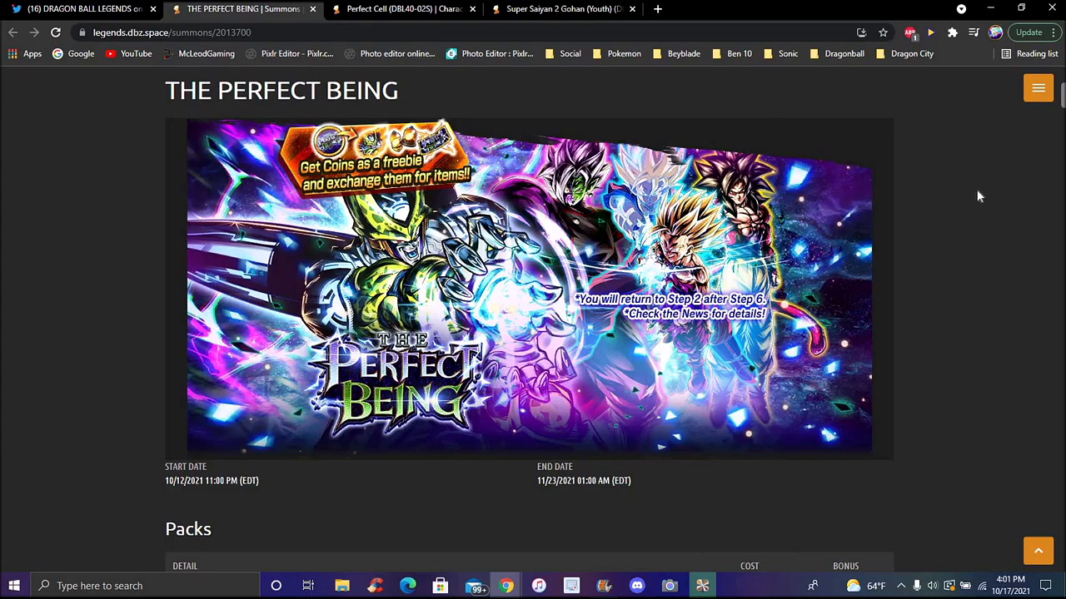